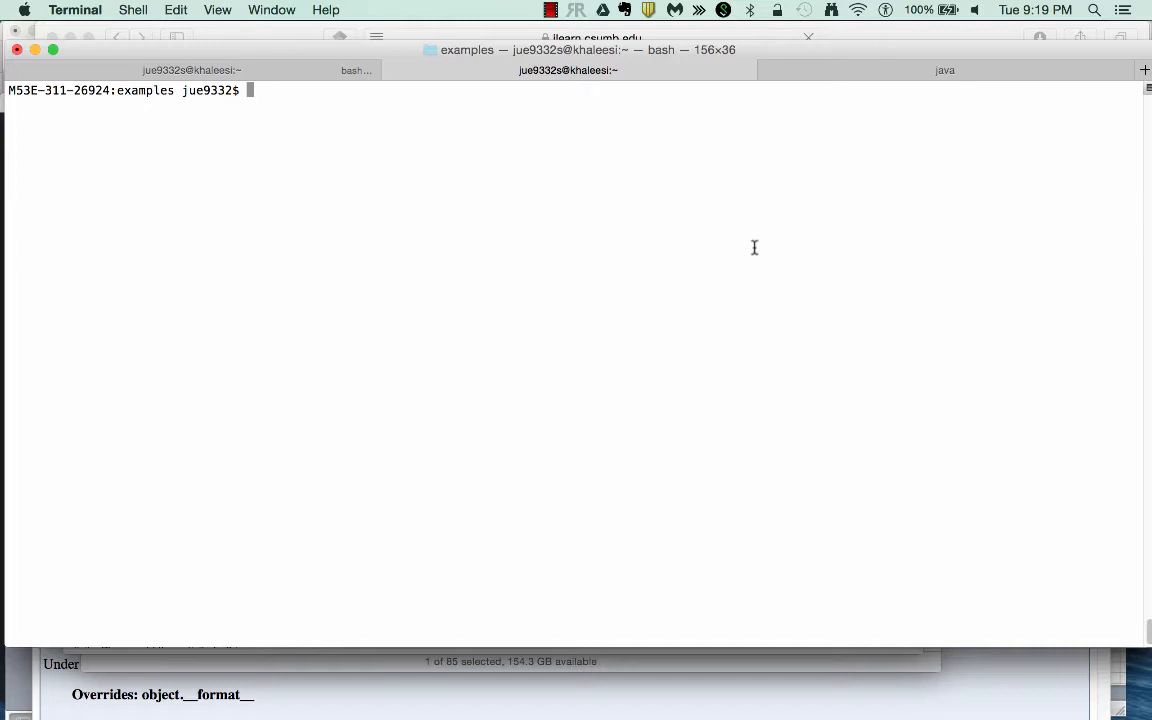
Step: Show the first lines of ctd.txt with head, highlighting the timestamp, measurement, flag and salinity fields
text(head ctd.txt)
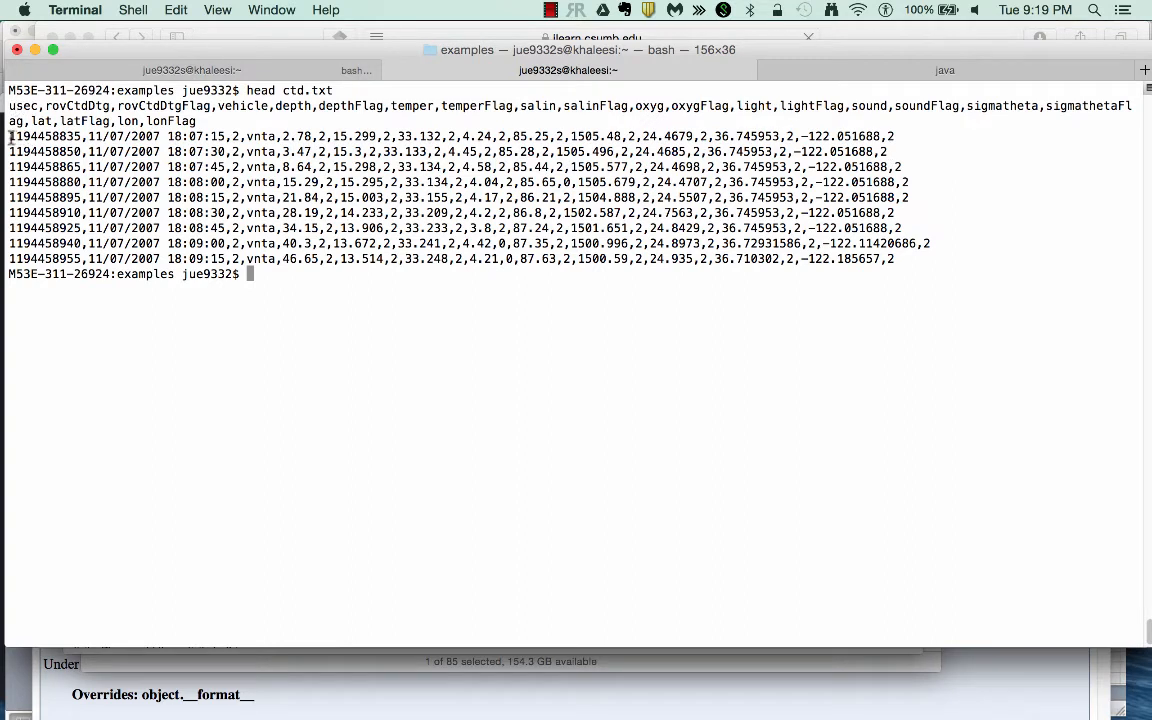
double_click(45, 136)
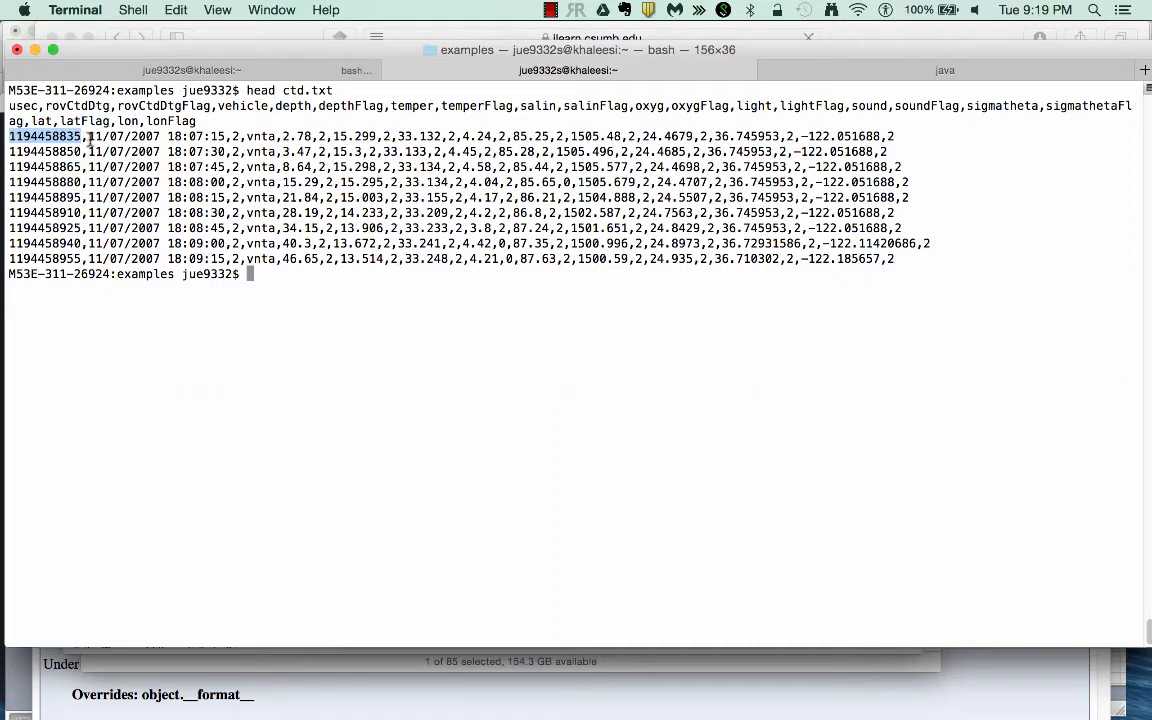
drag(85, 136, 228, 136)
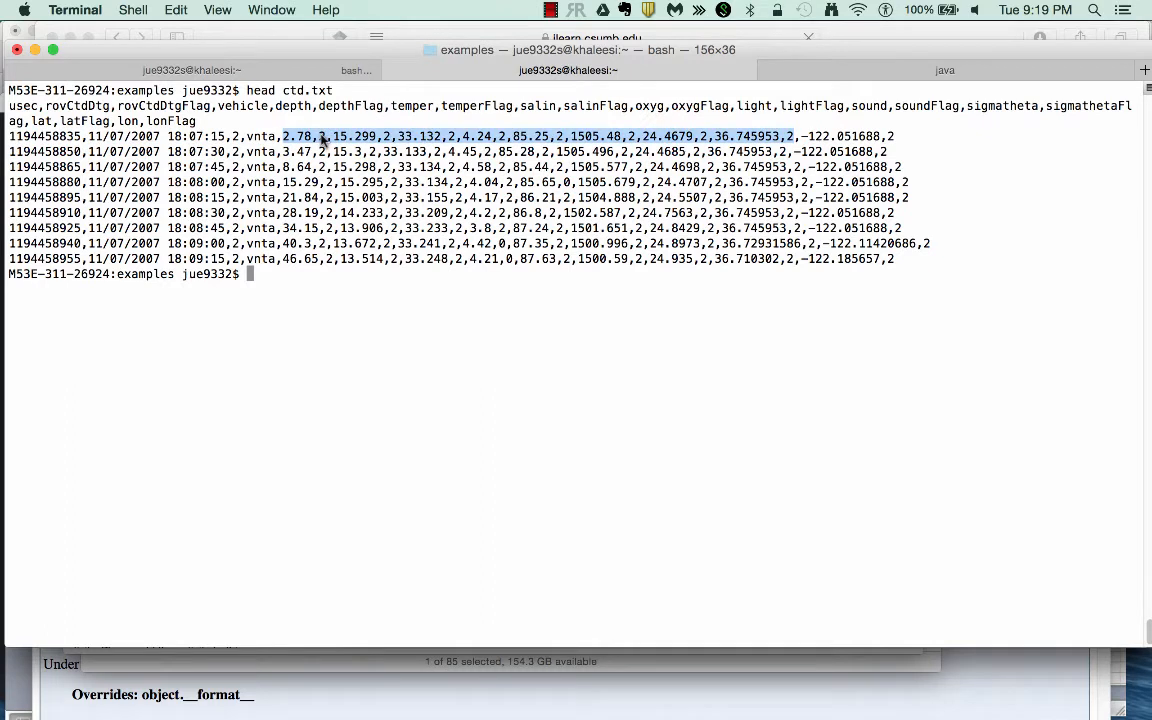
click(335, 136)
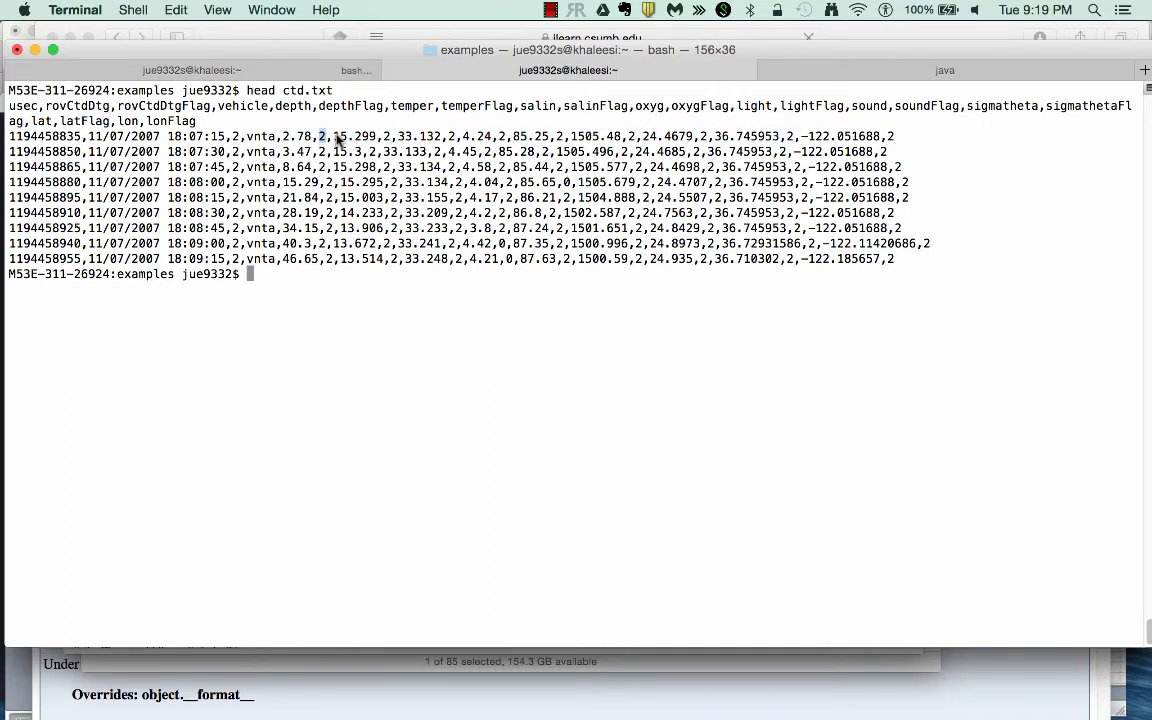
double_click(354, 136)
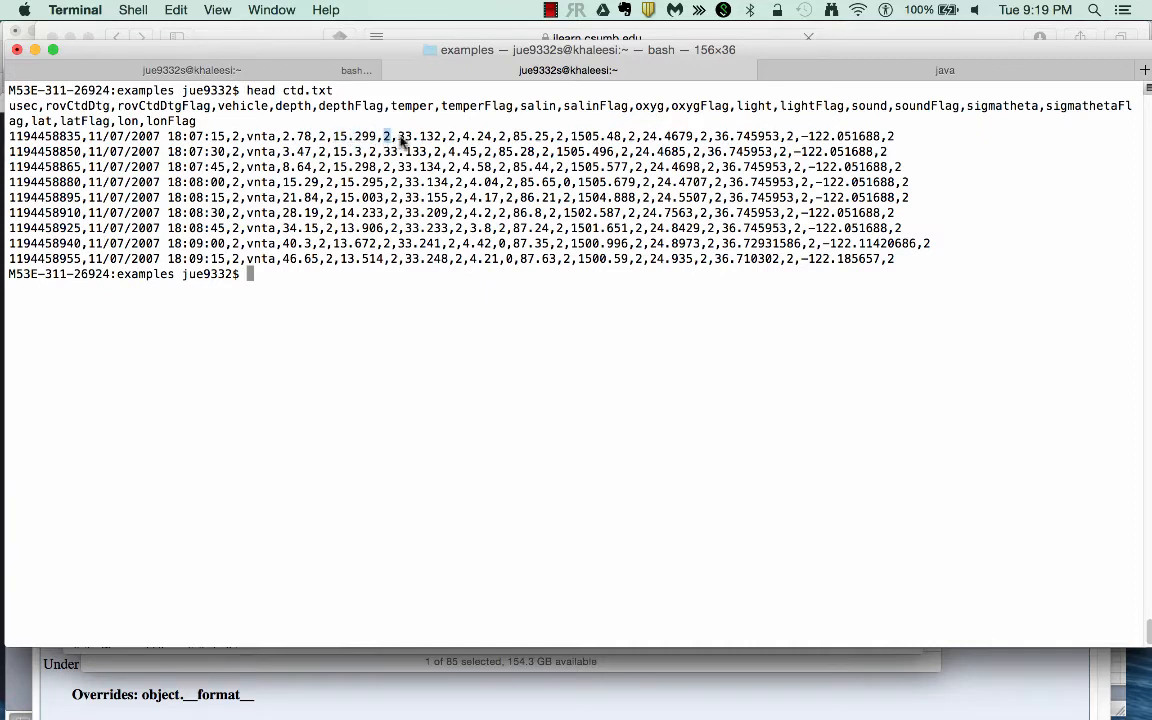
double_click(418, 136)
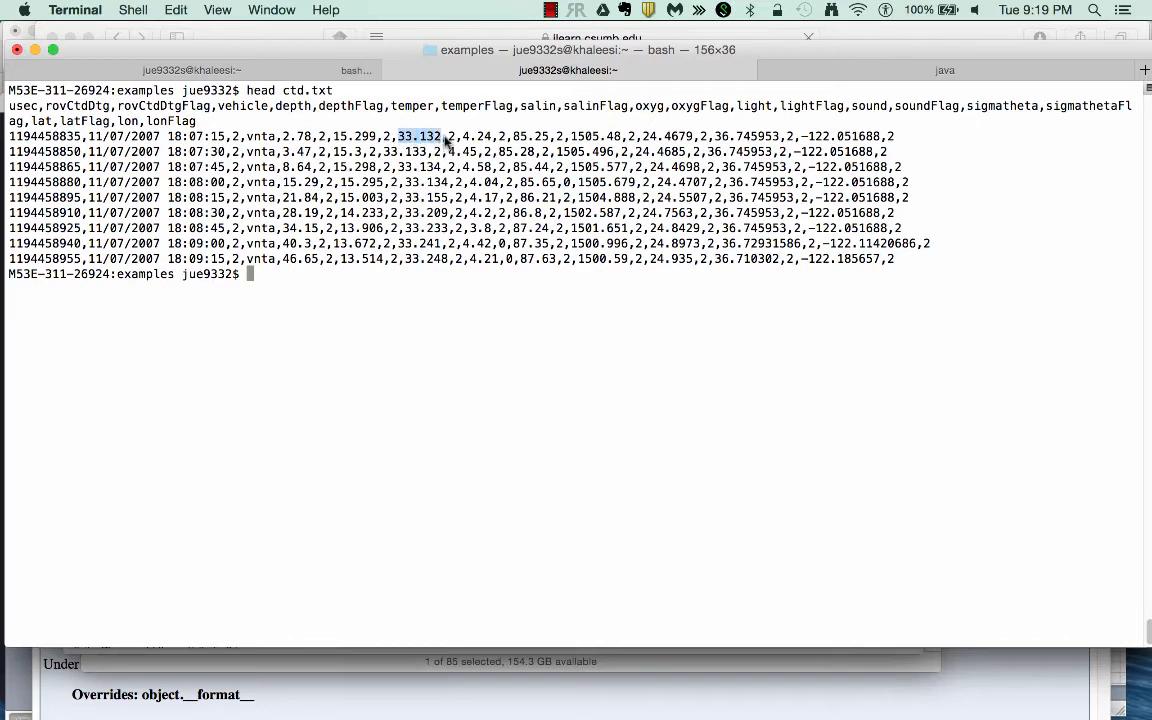
mouse_move(822, 138)
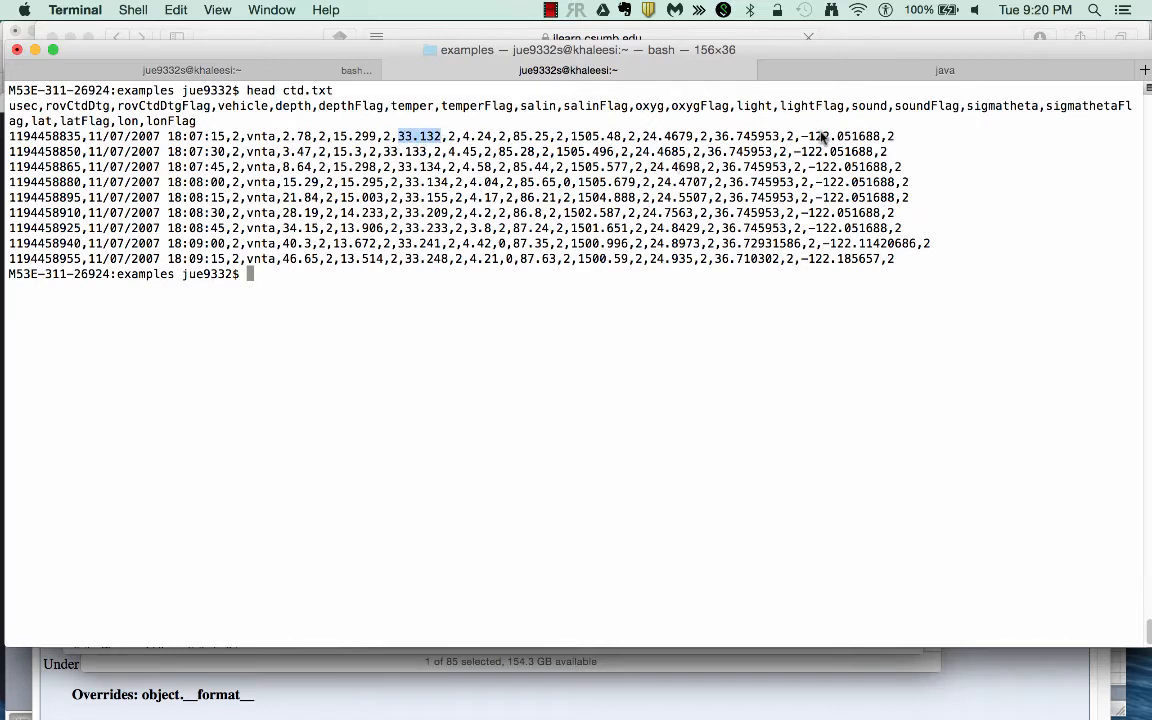
mouse_move(994, 114)
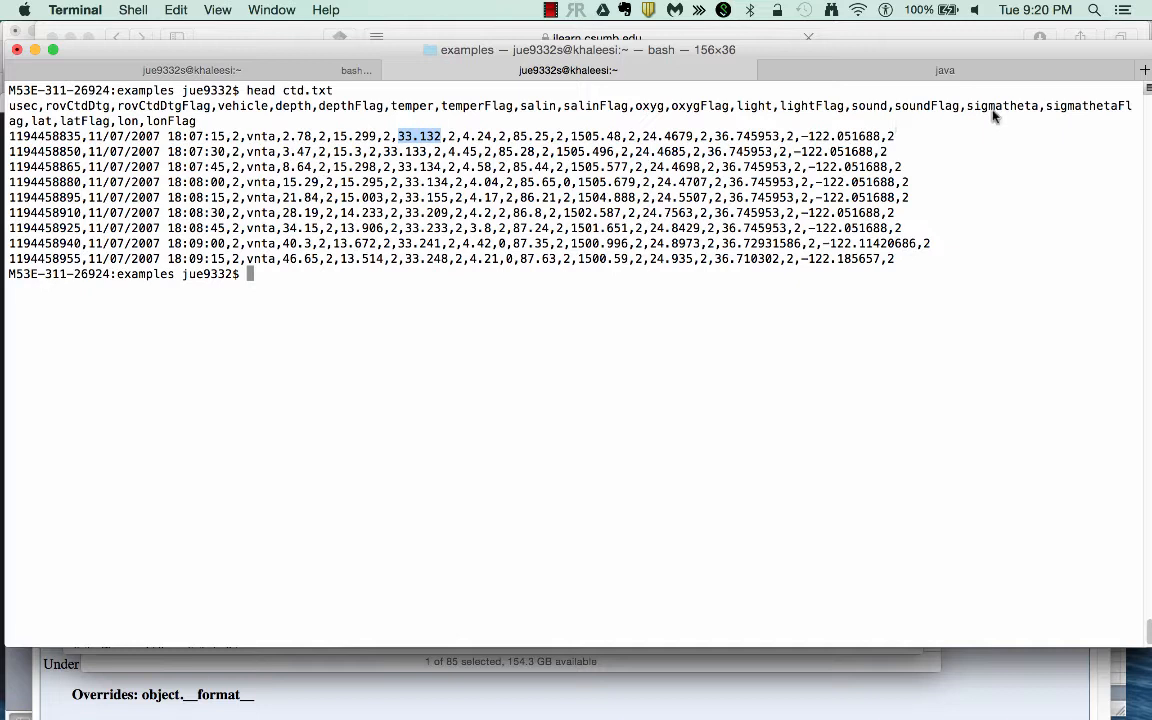
mouse_move(170, 133)
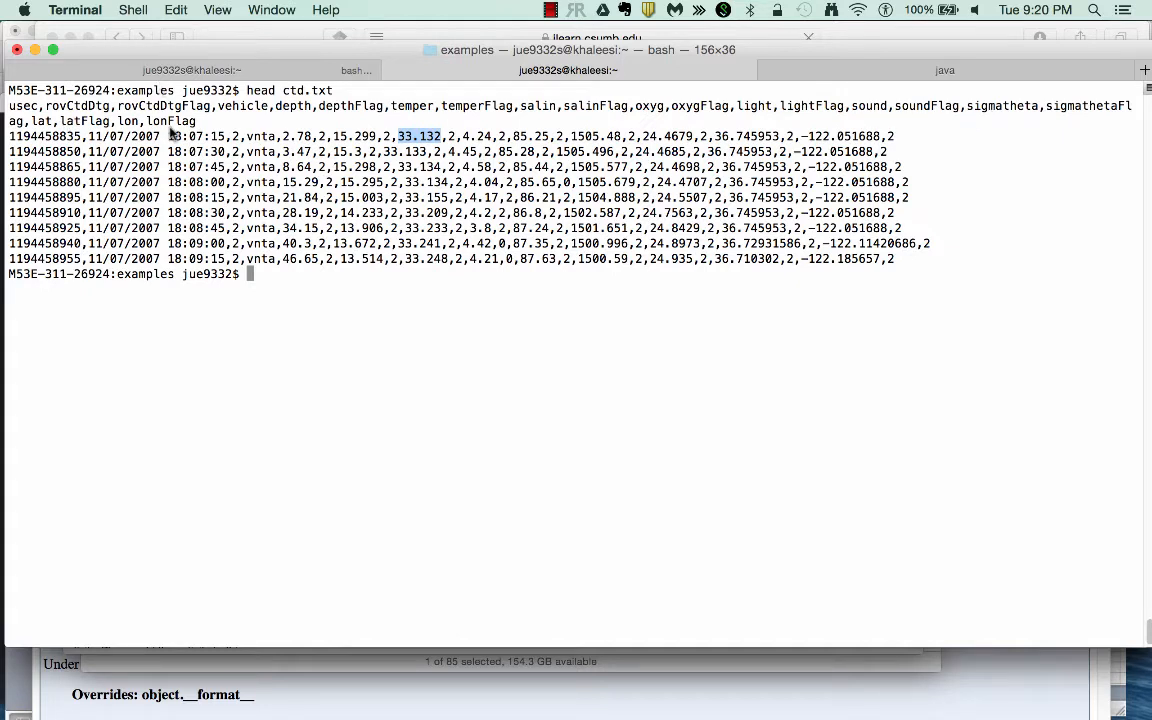
mouse_move(358, 105)
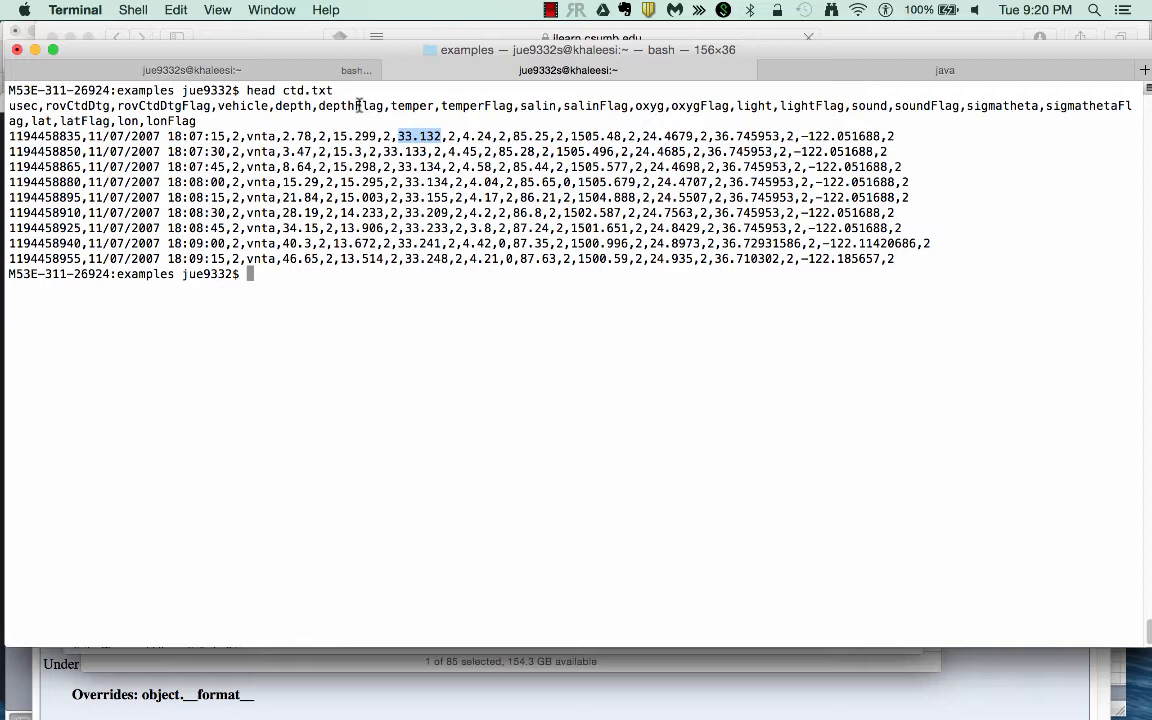
Step: Type awk '{print $1}' ctd.txt at the prompt and highlight the $1 field reference
text(a)
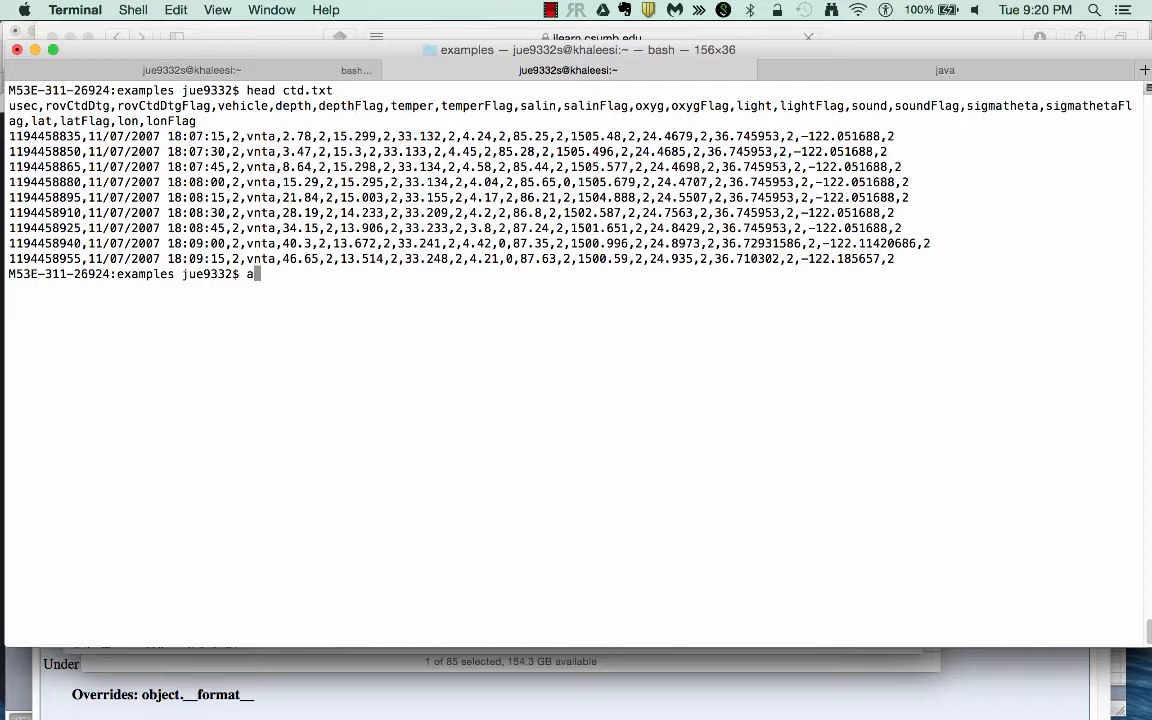
text(wk ')
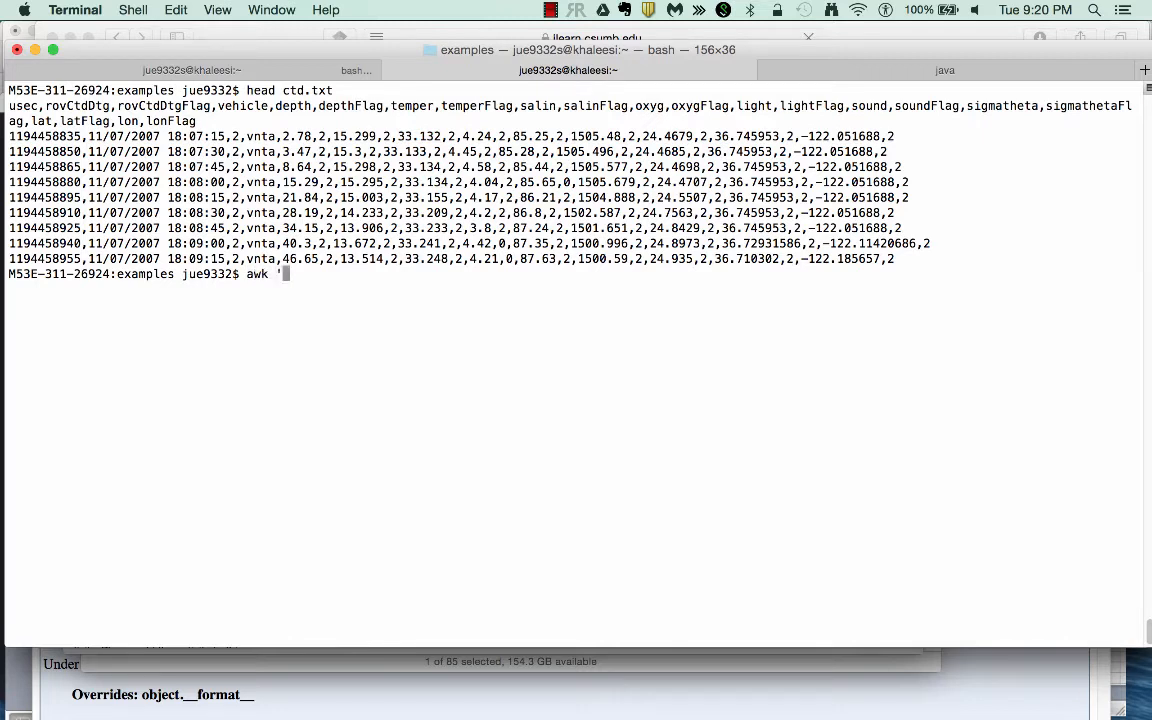
text({print)
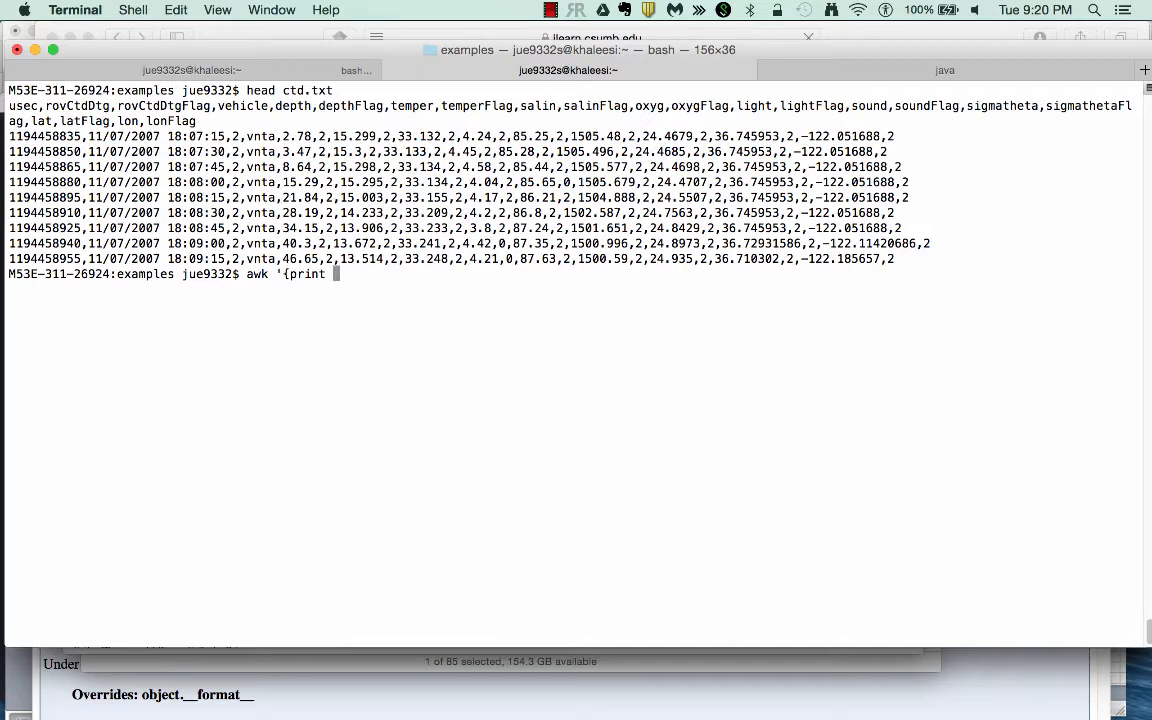
text($1)
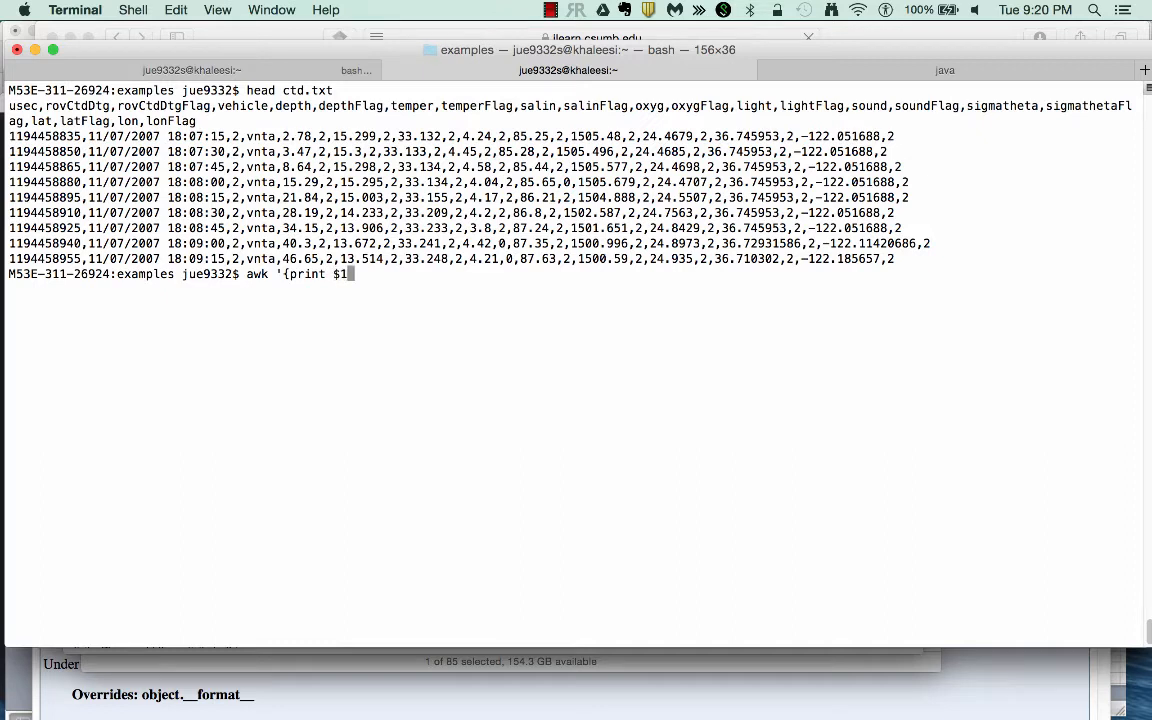
text(}')
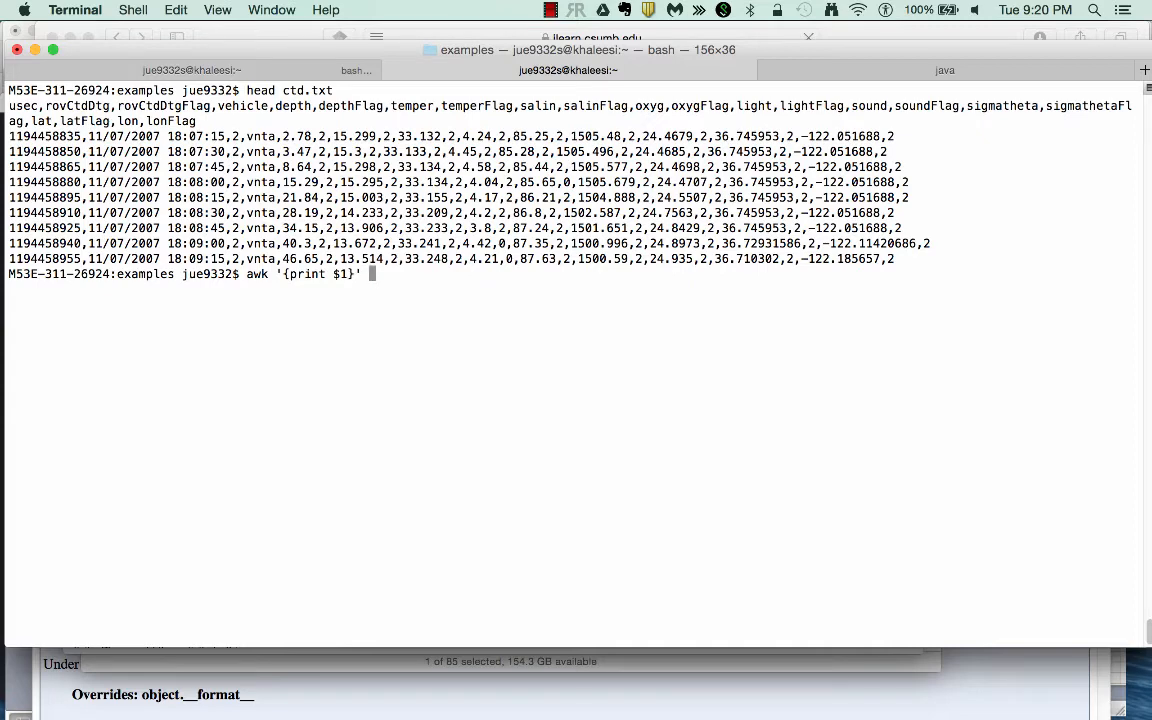
text(ctd.)
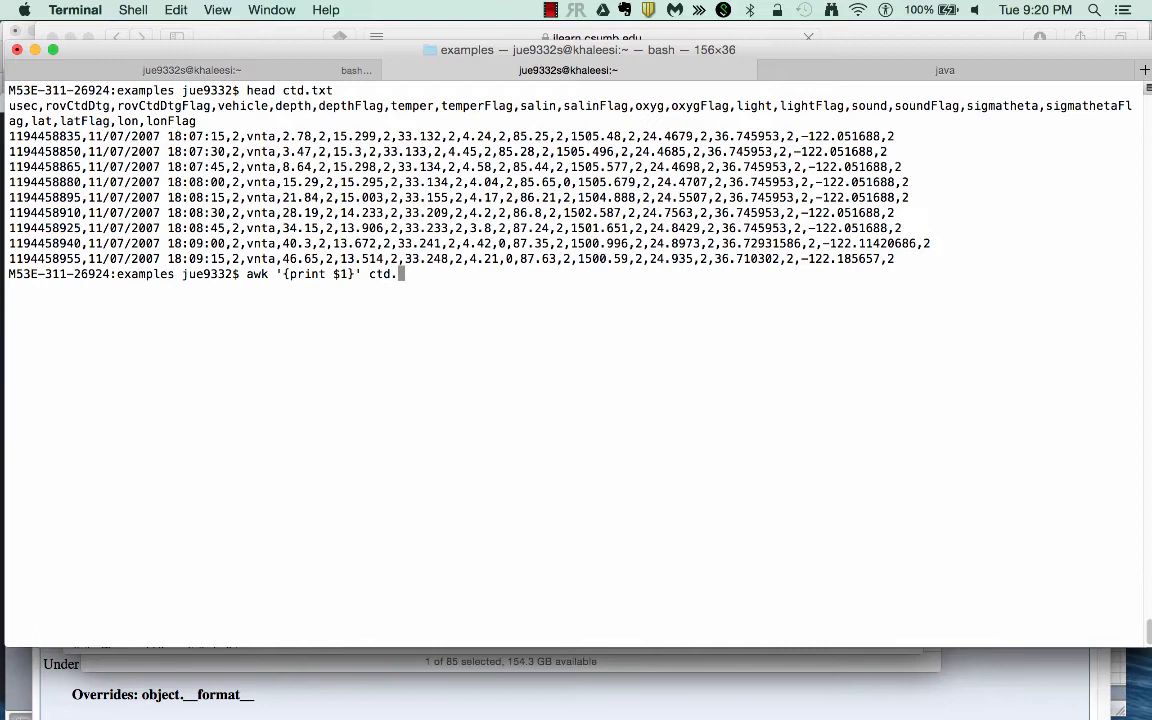
text(txt)
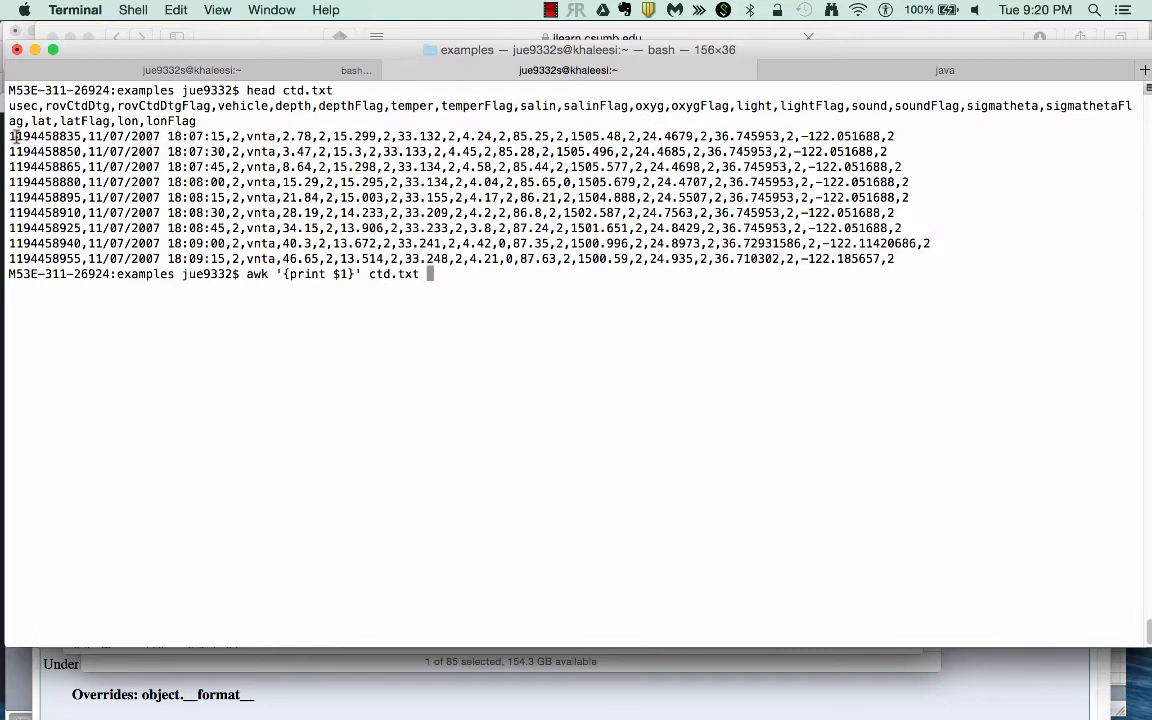
drag(10, 135, 105, 135)
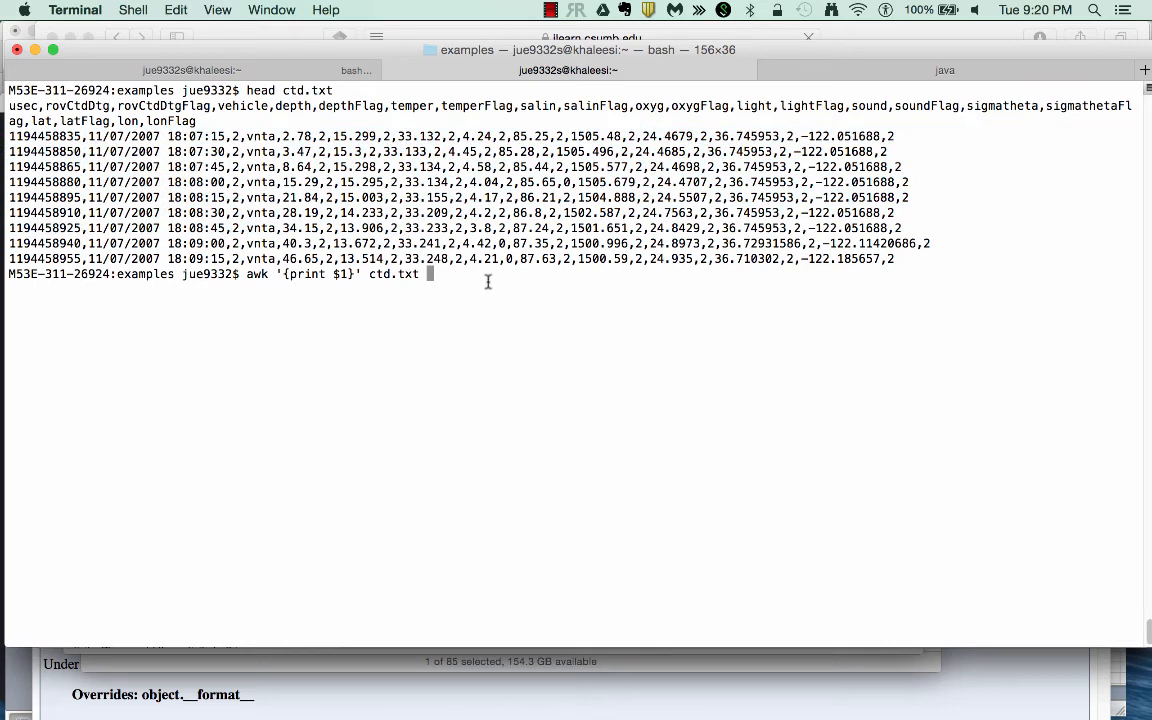
mouse_move(335, 275)
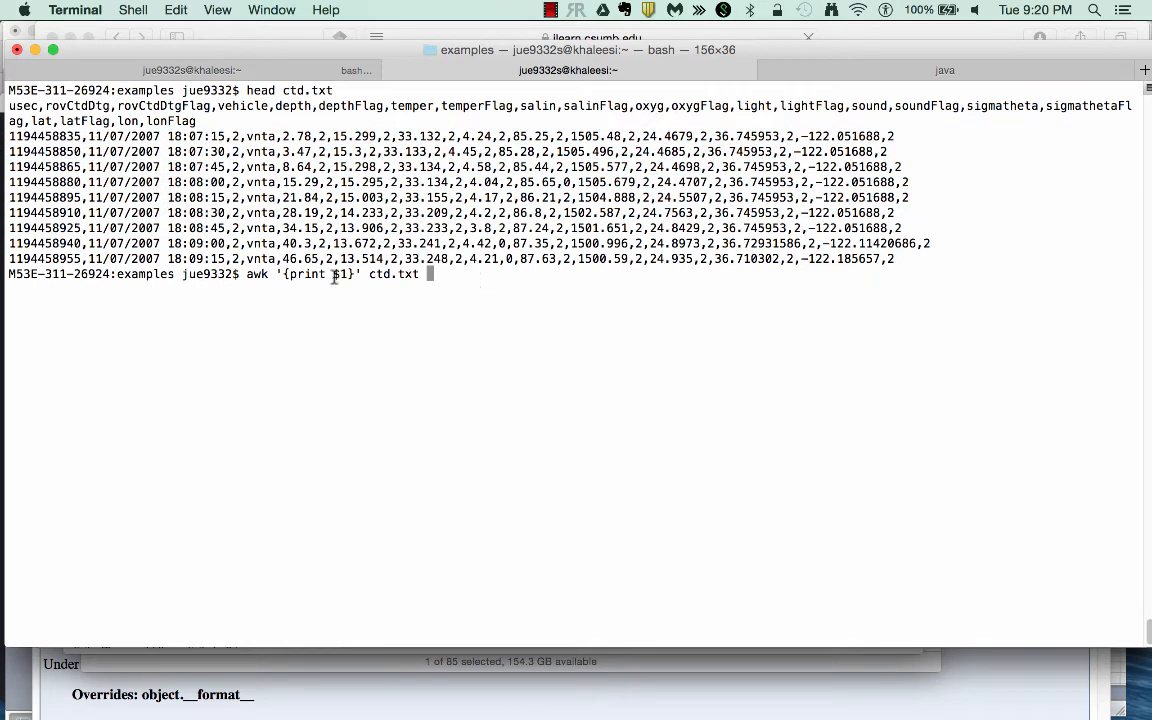
double_click(341, 274)
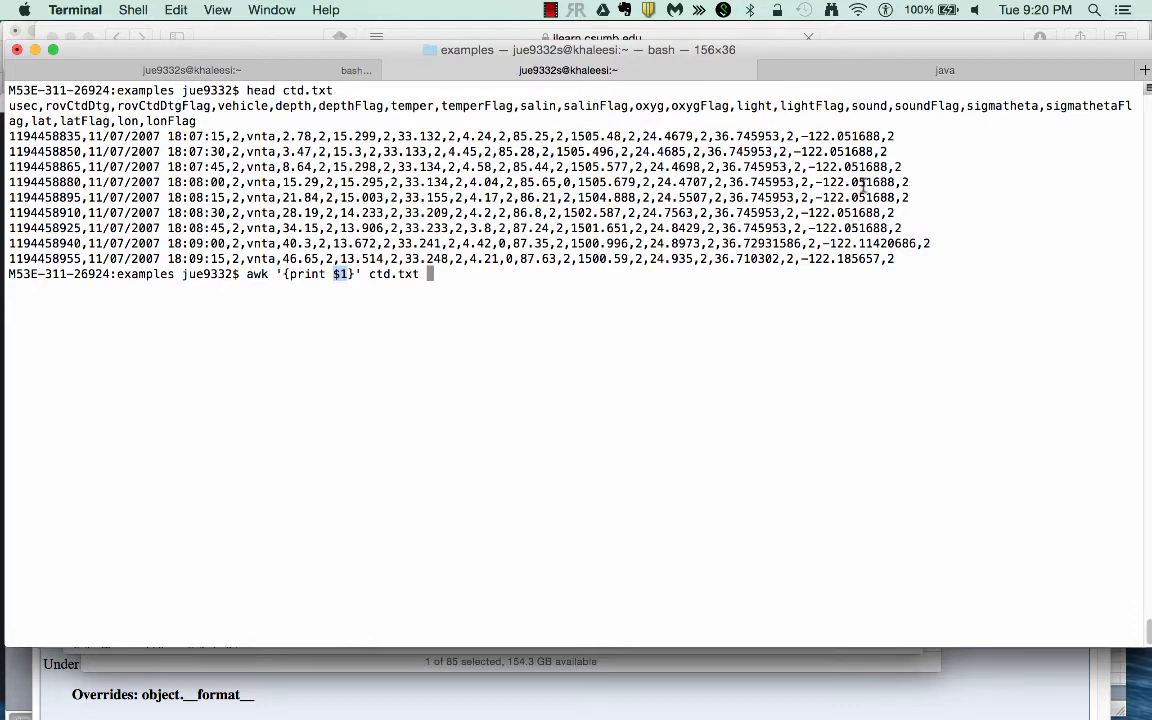
mouse_move(657, 184)
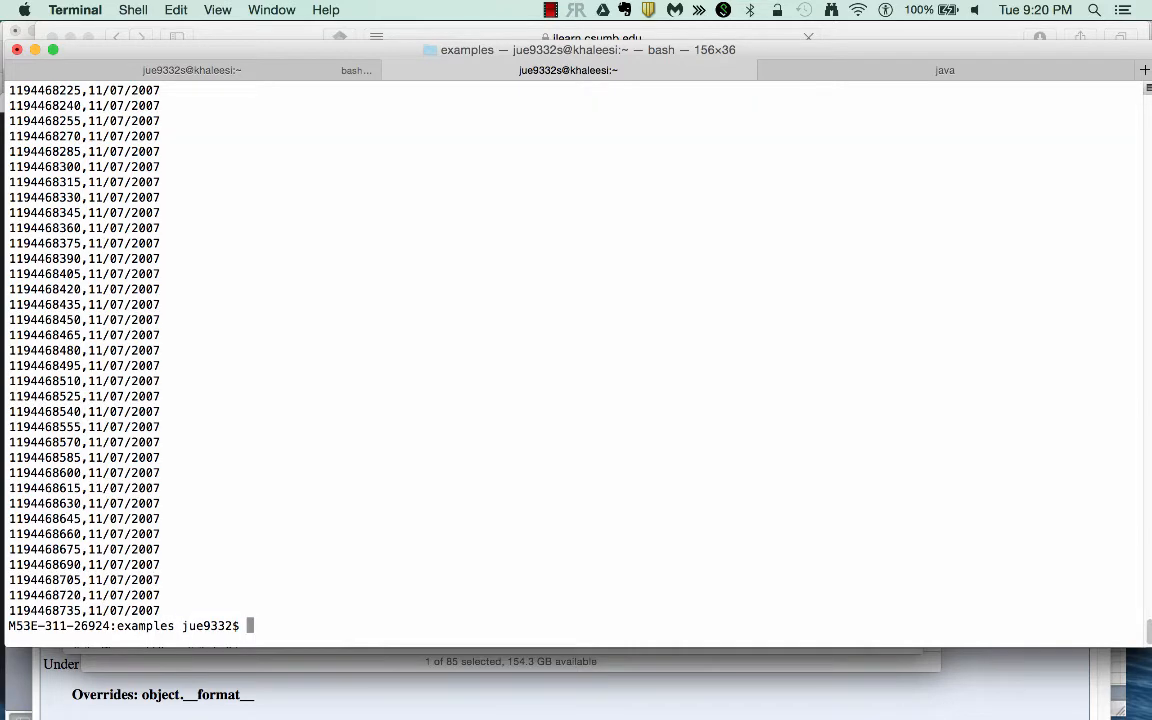
Step: Redisplay ctd.txt with head and mark the timestamp in the last data row
text(head ctd.txt)
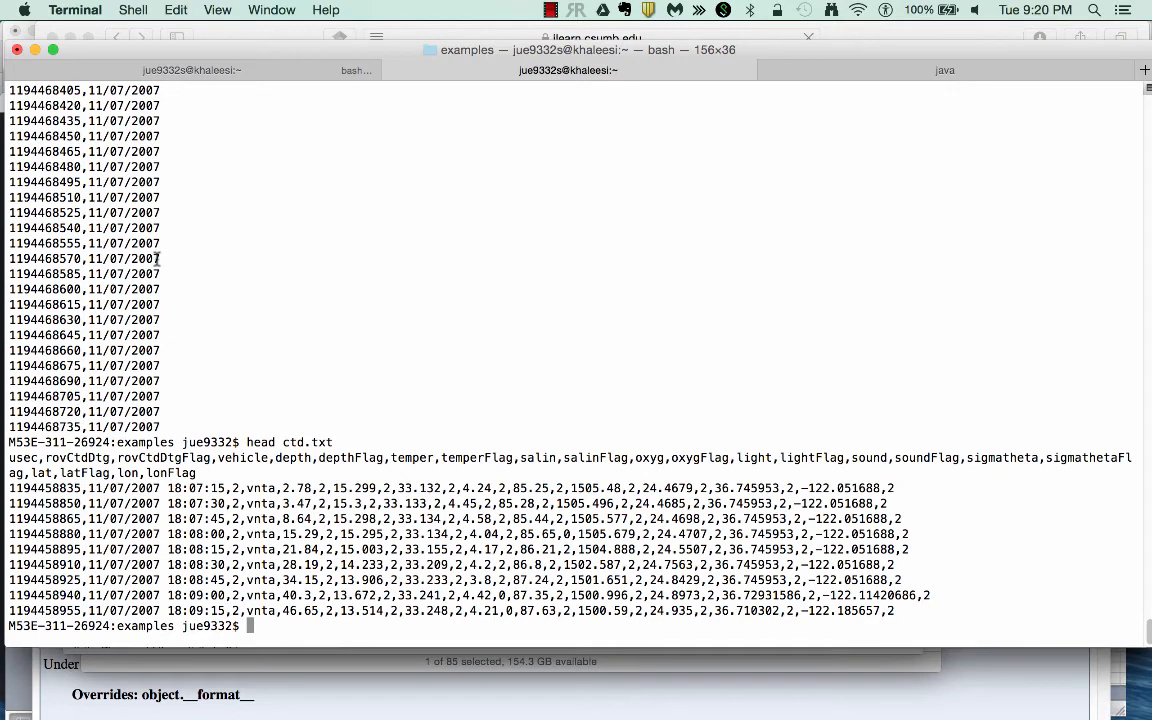
mouse_move(930, 452)
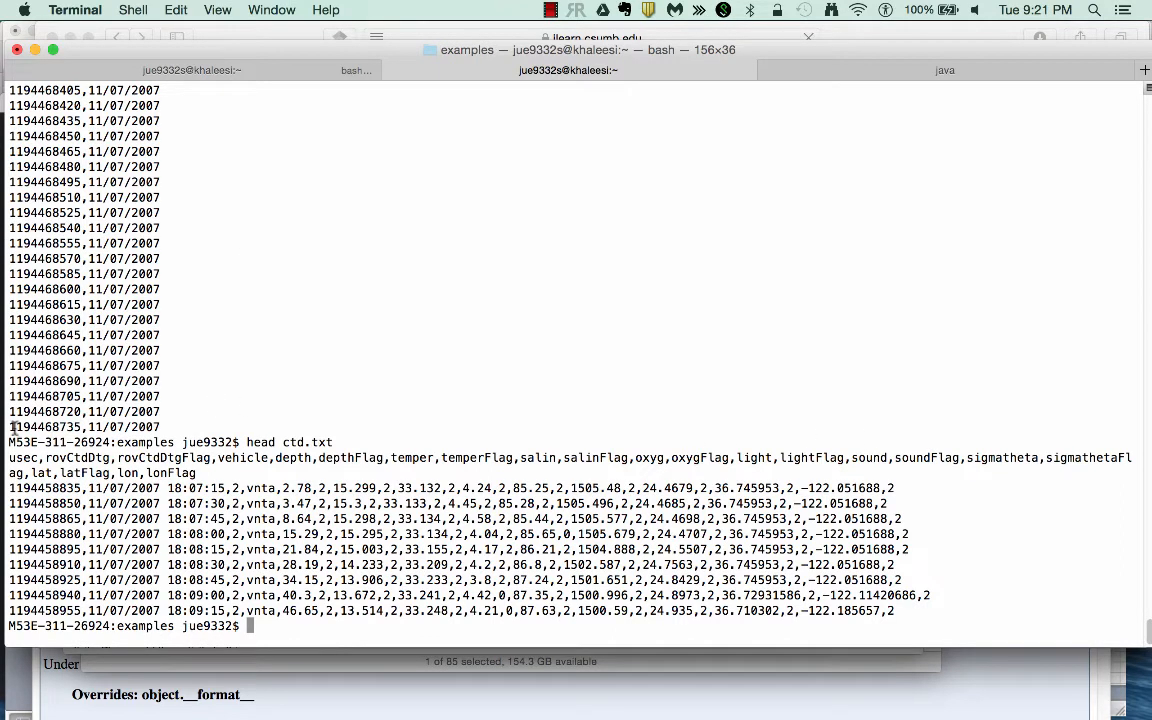
double_click(45, 427)
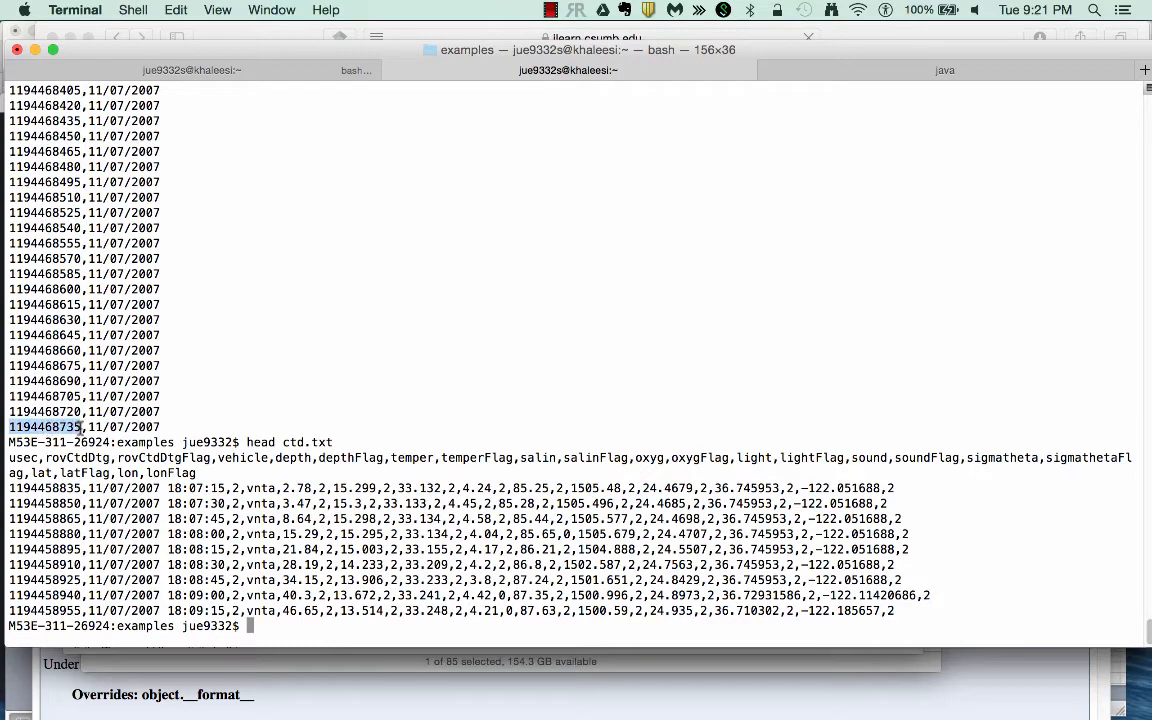
mouse_move(155, 488)
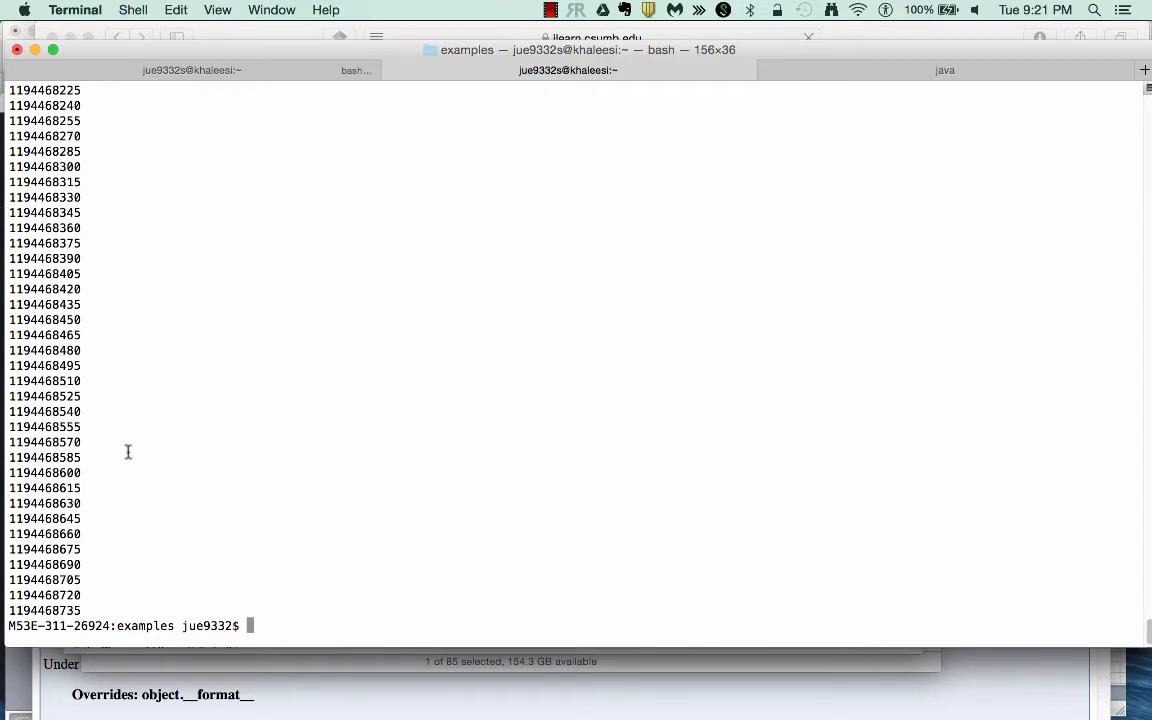
Step: Run awk -F"," '{print $1, $4, $5}' ctd.txt to list timestamp, vehicle and depth
text(awk -F"," '{print $1}' ctd.txt)
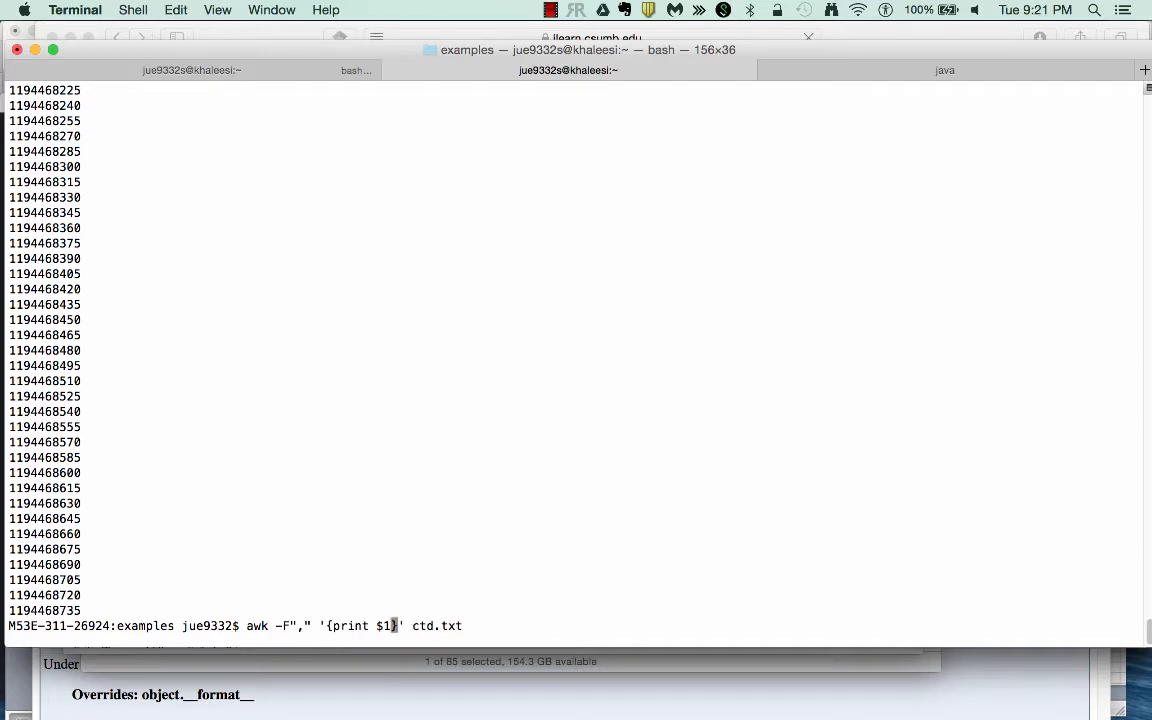
text(, $4)
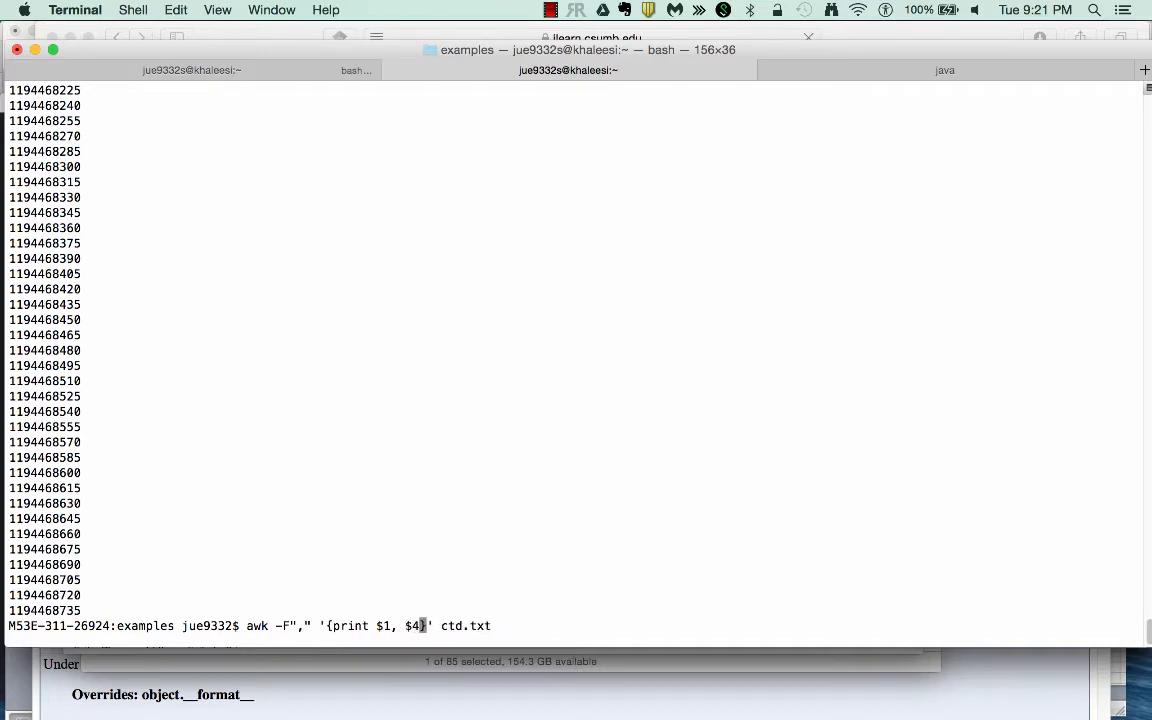
text(, $5)
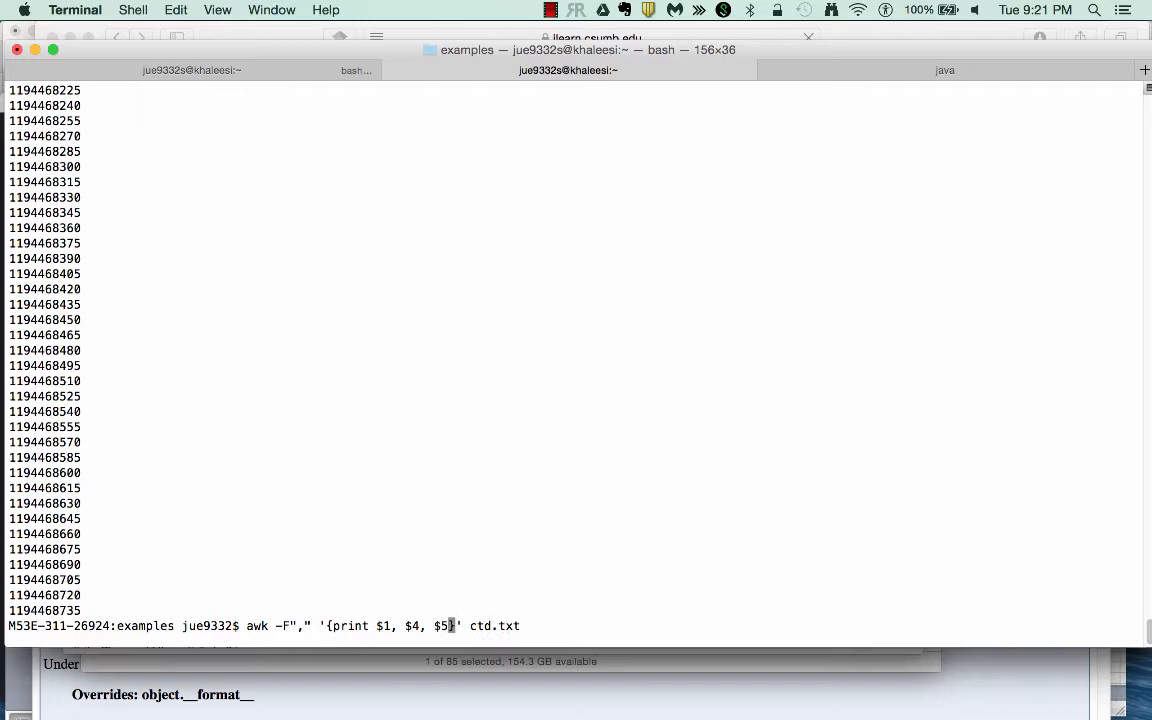
key(Return)
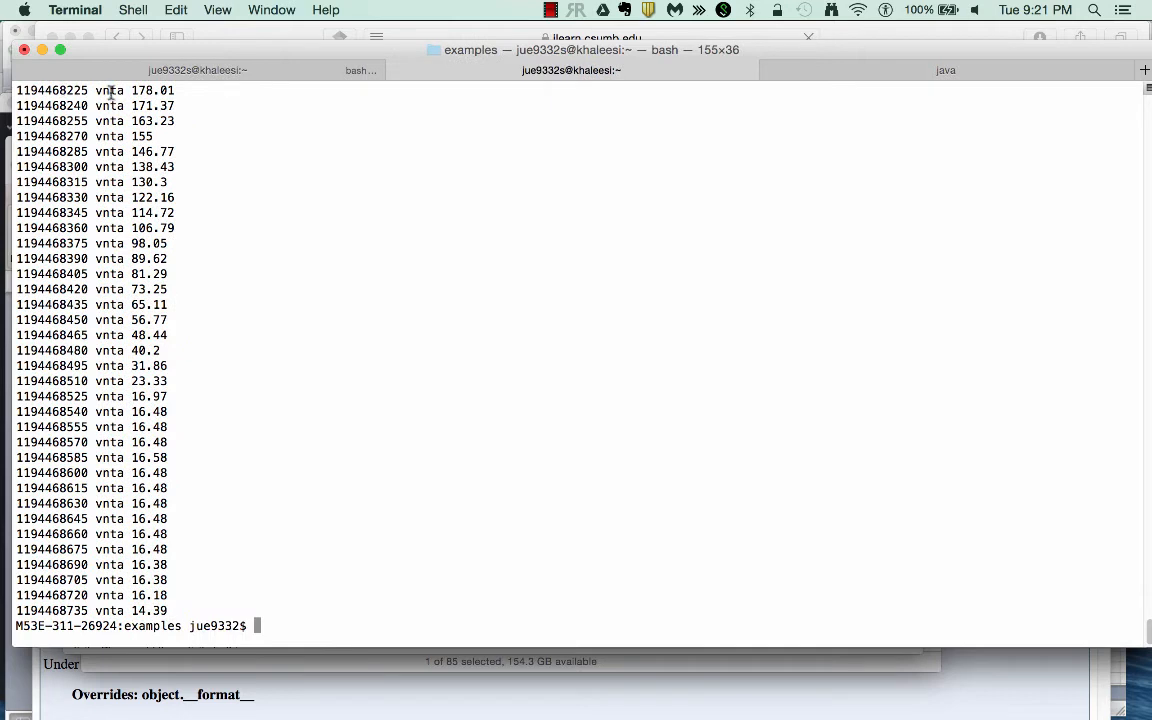
Step: Mark the first depth value 178.01 and begin a new awk '{ command
double_click(150, 90)
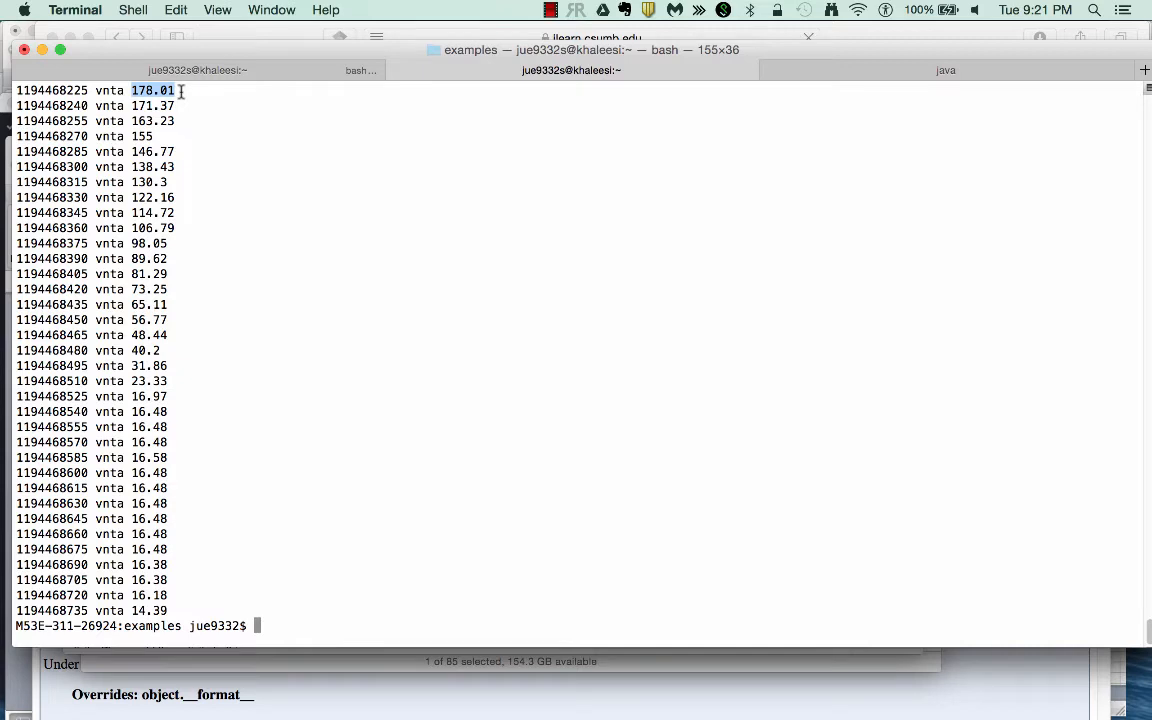
mouse_move(310, 359)
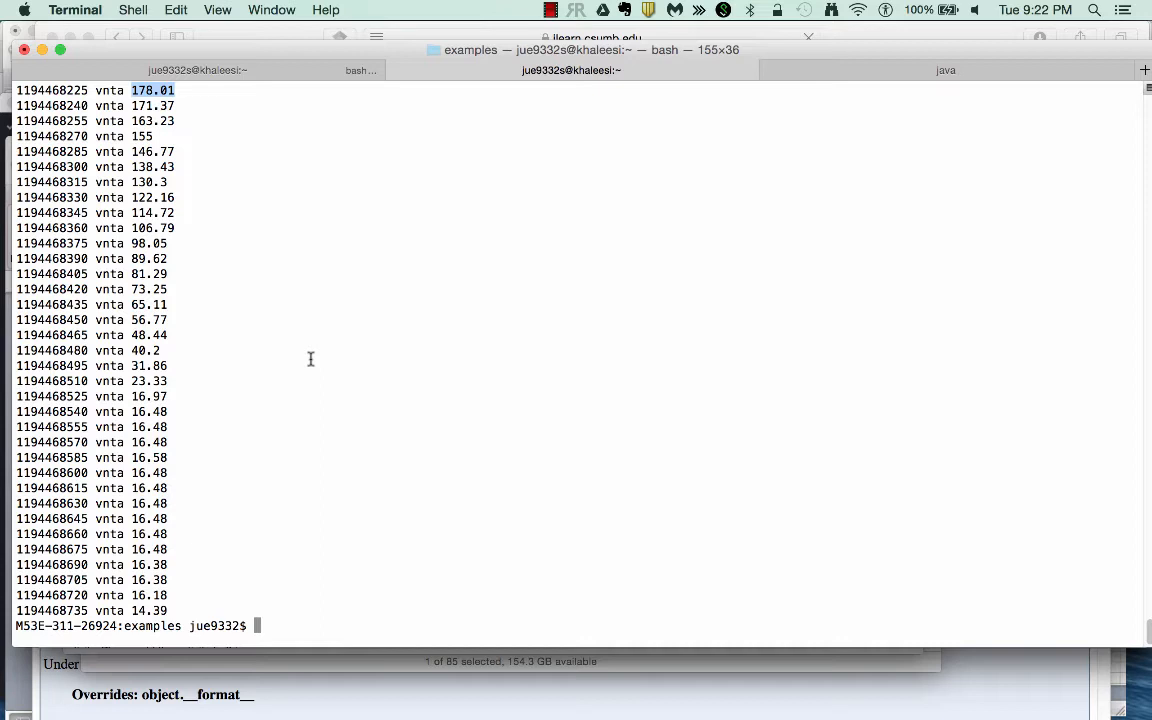
mouse_move(163, 527)
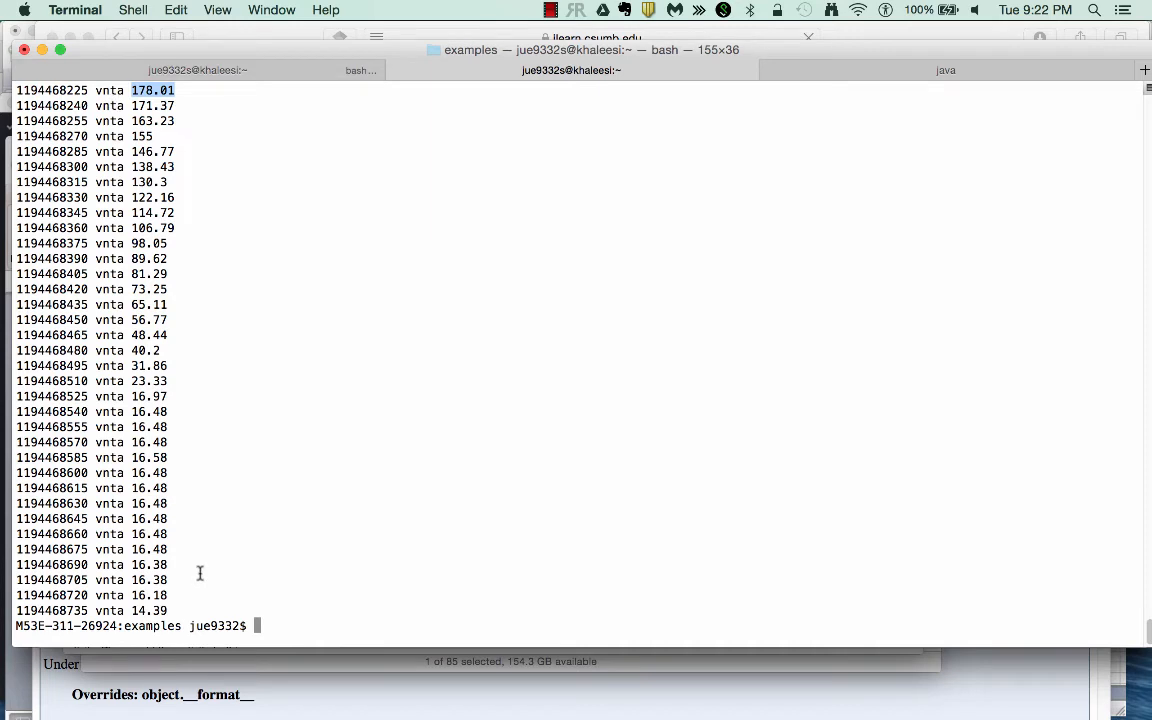
text(awk '{)
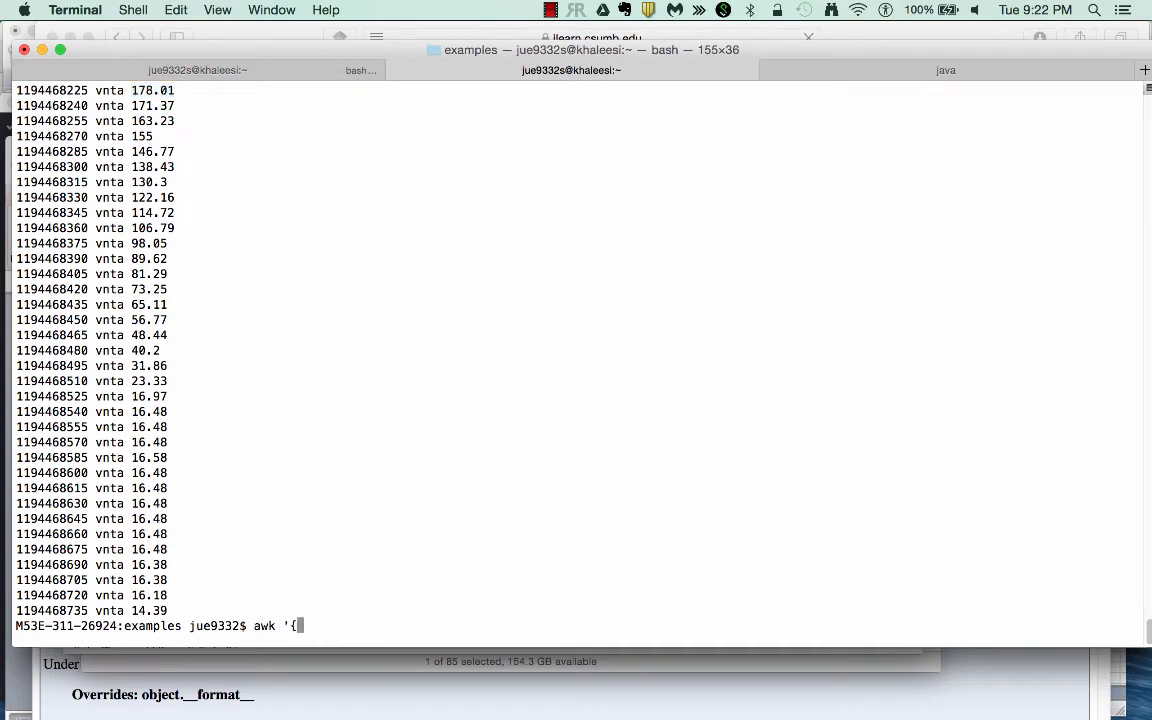
Step: Run awk 'BEGIN{sum=0}{sum=sum+$5; print sum}' ctd.txt, producing only zeros
text(BEG)
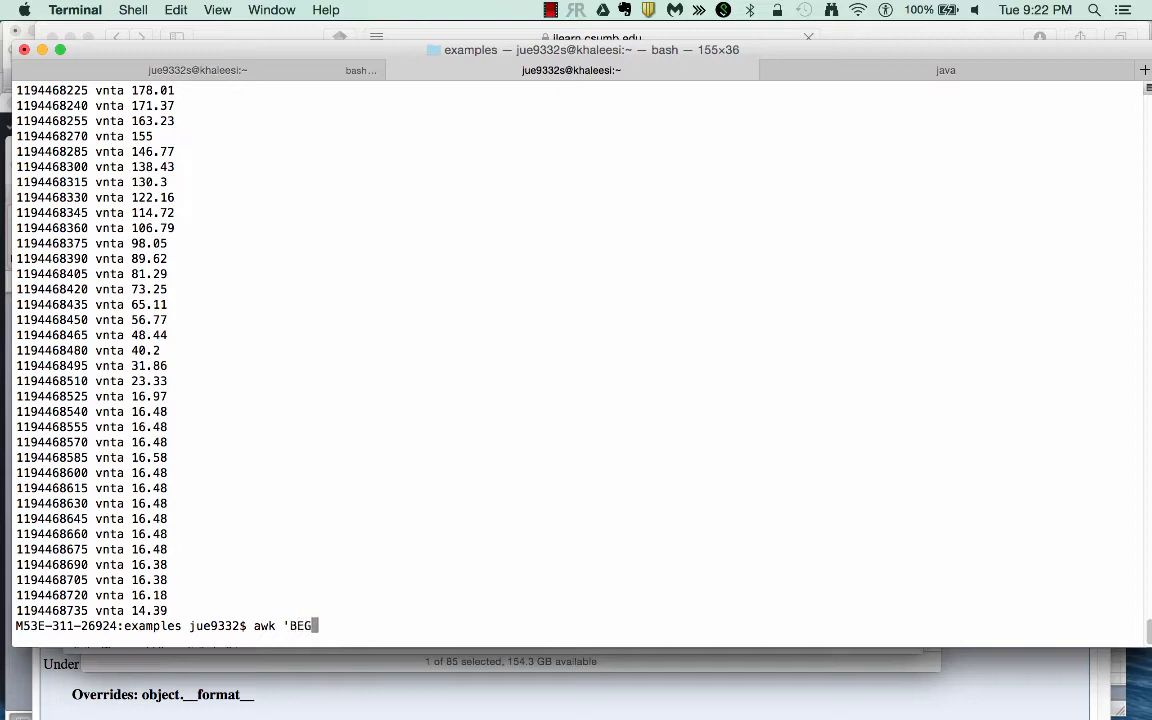
text(IN{)
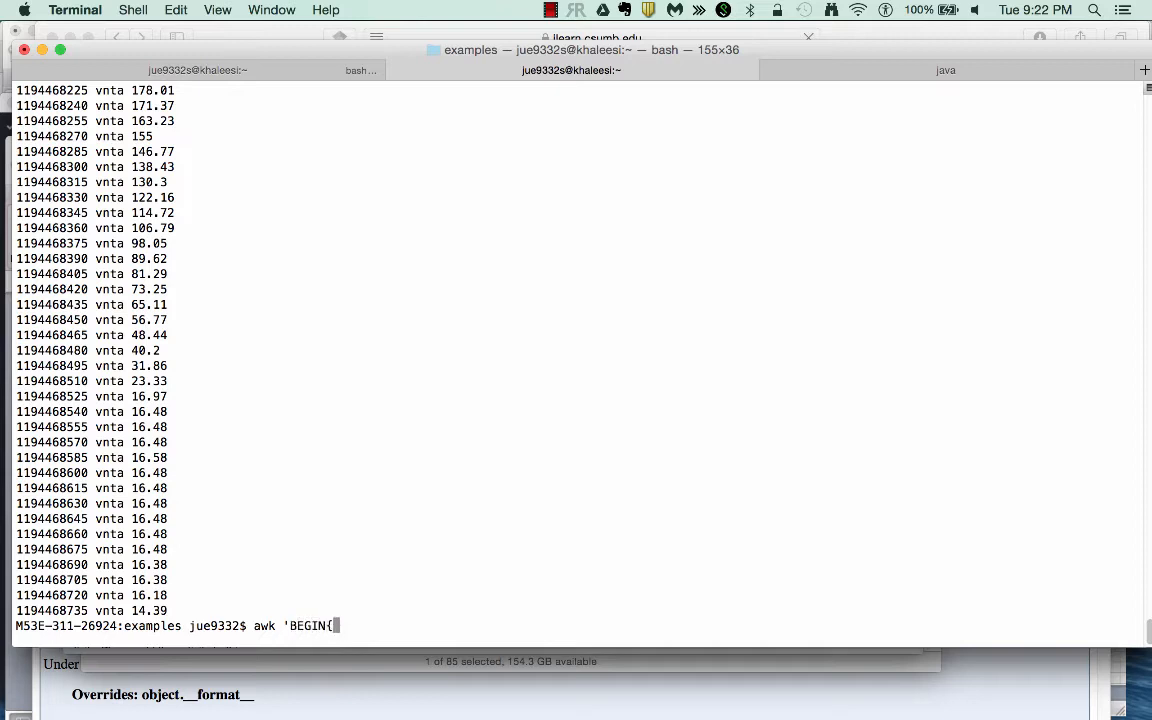
text(sum)
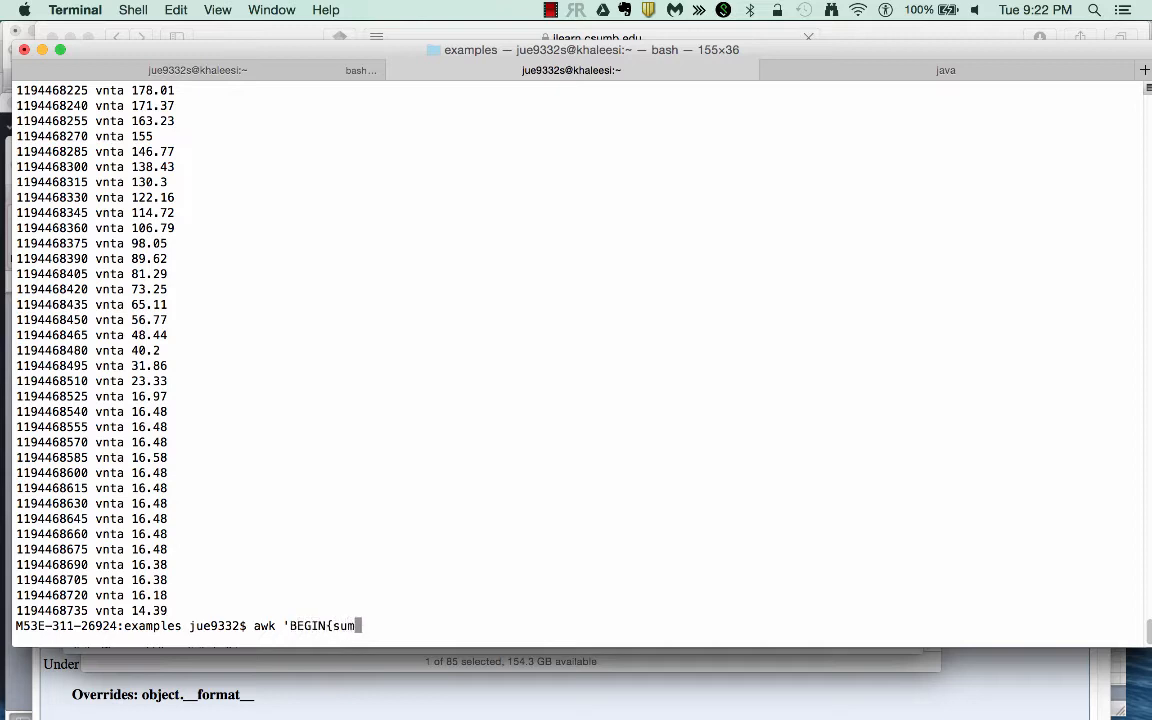
text(=0)
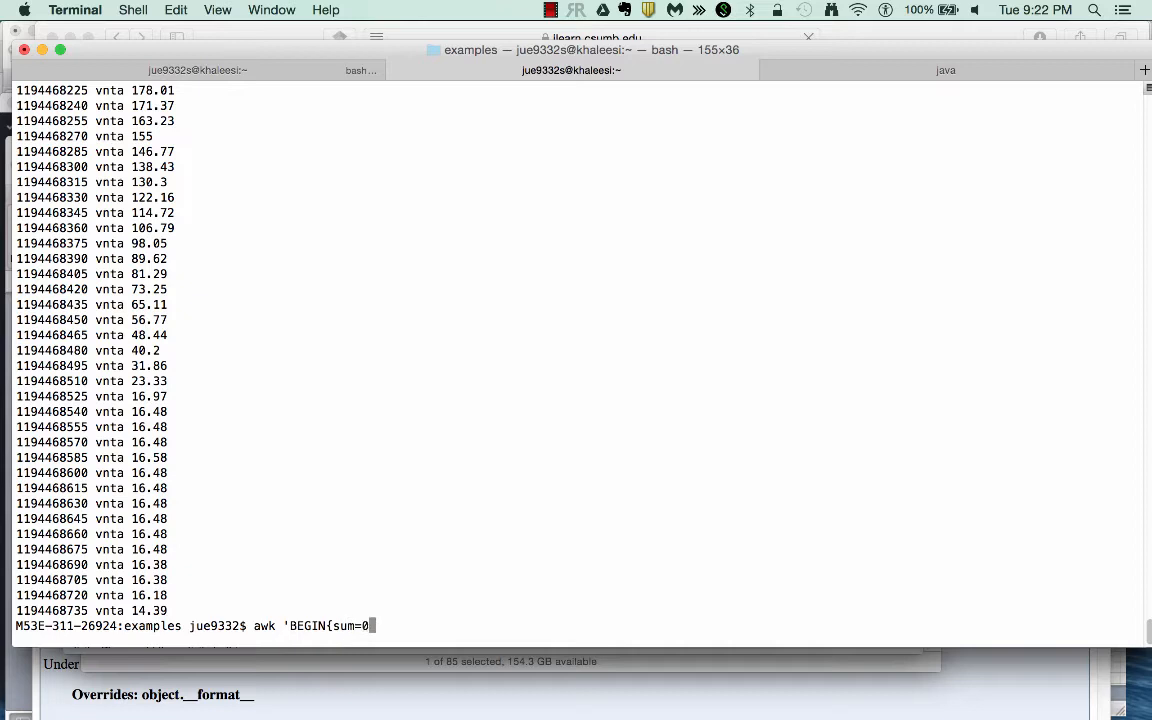
text({)
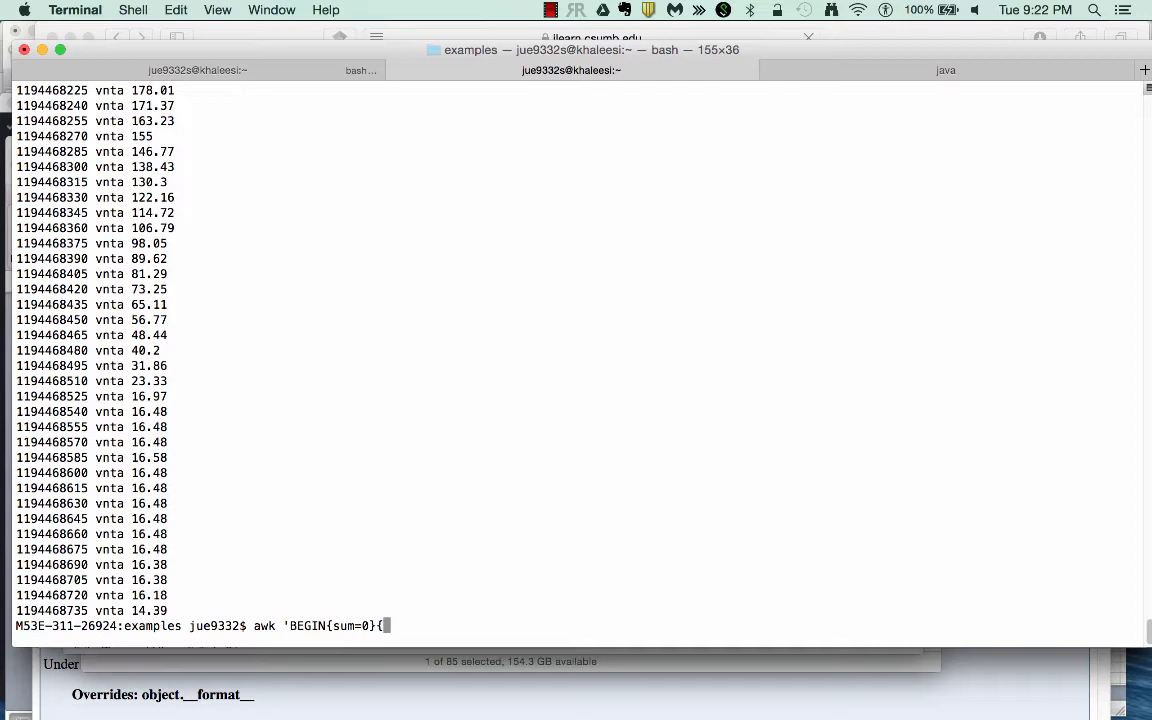
text(sum)
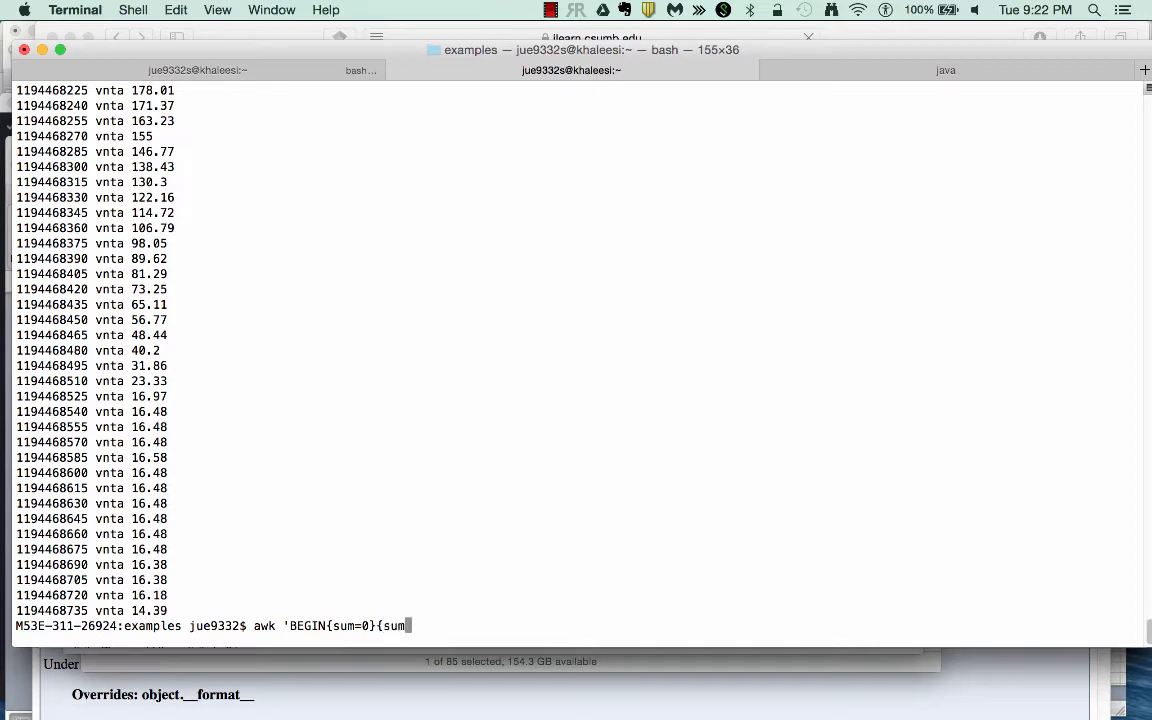
text(=sum)
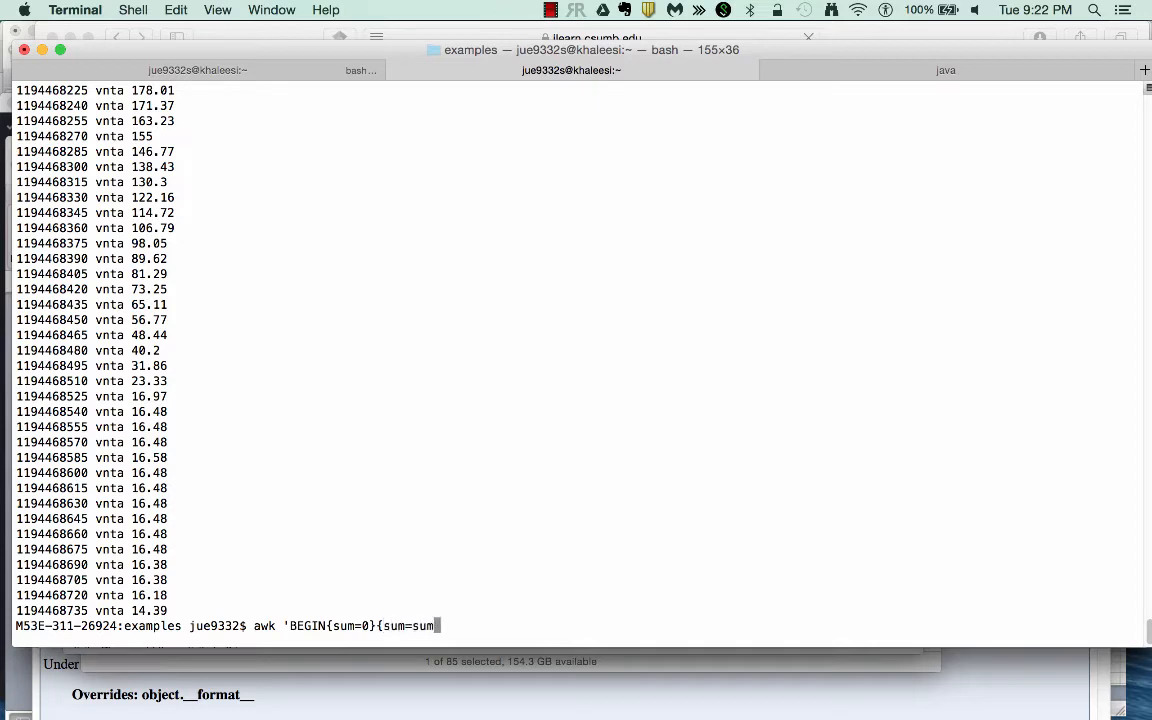
text(+)
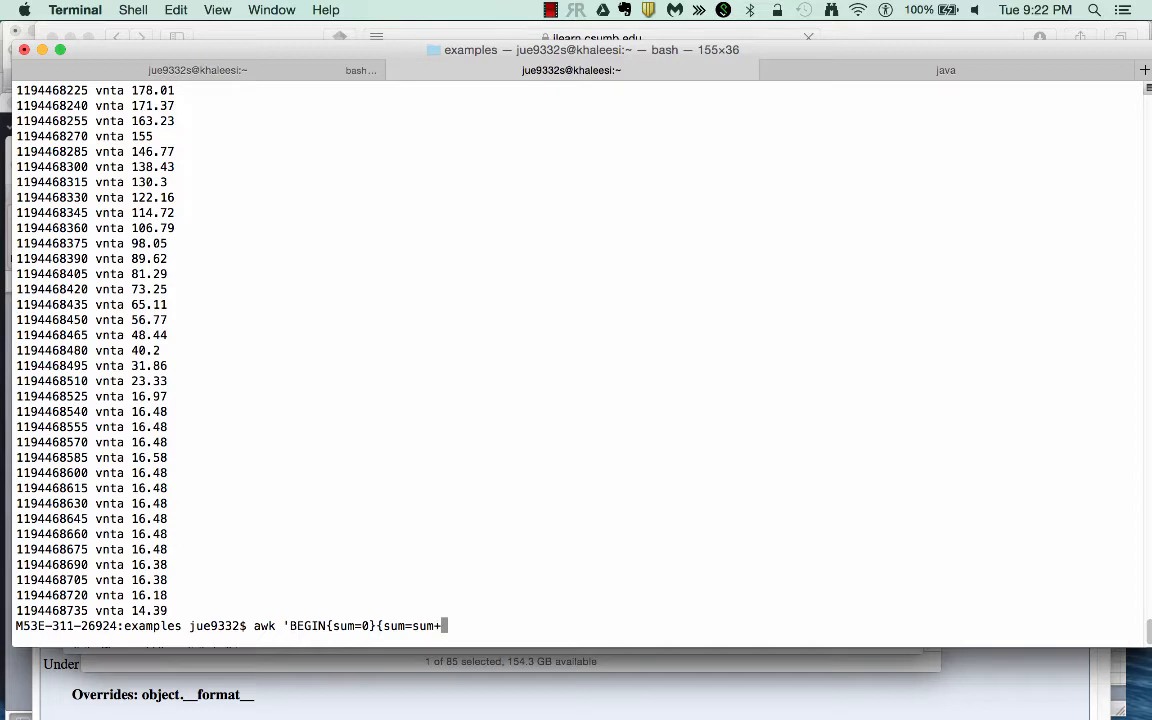
text($5)
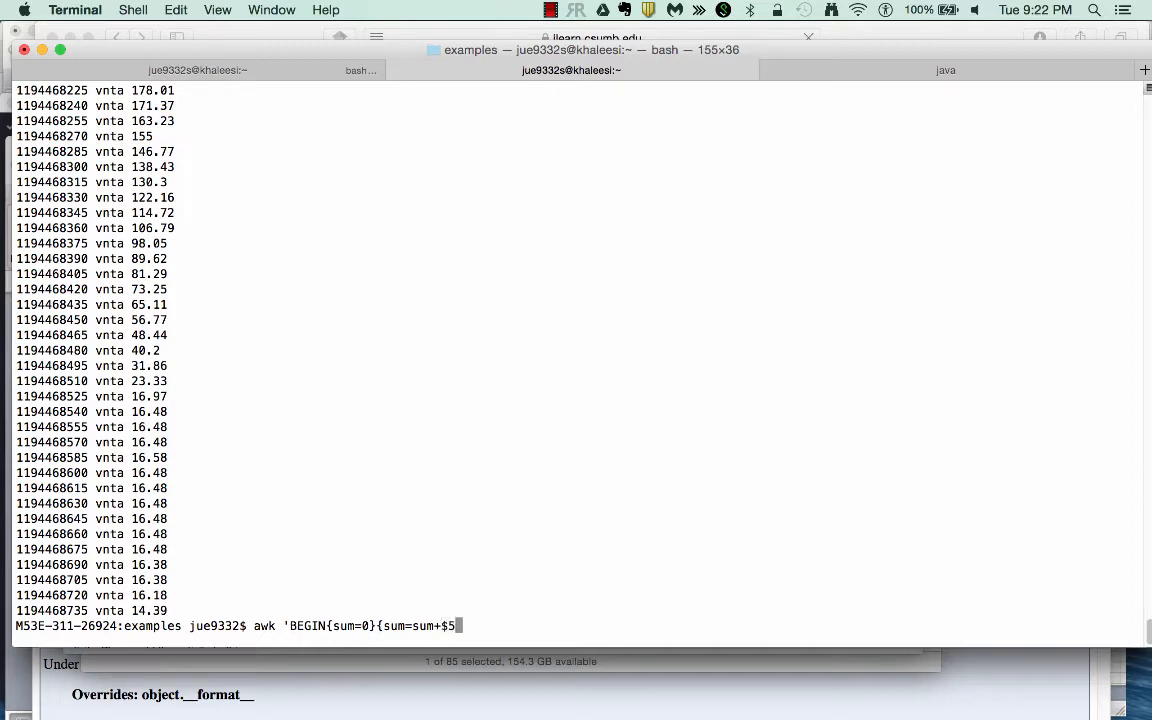
text(})
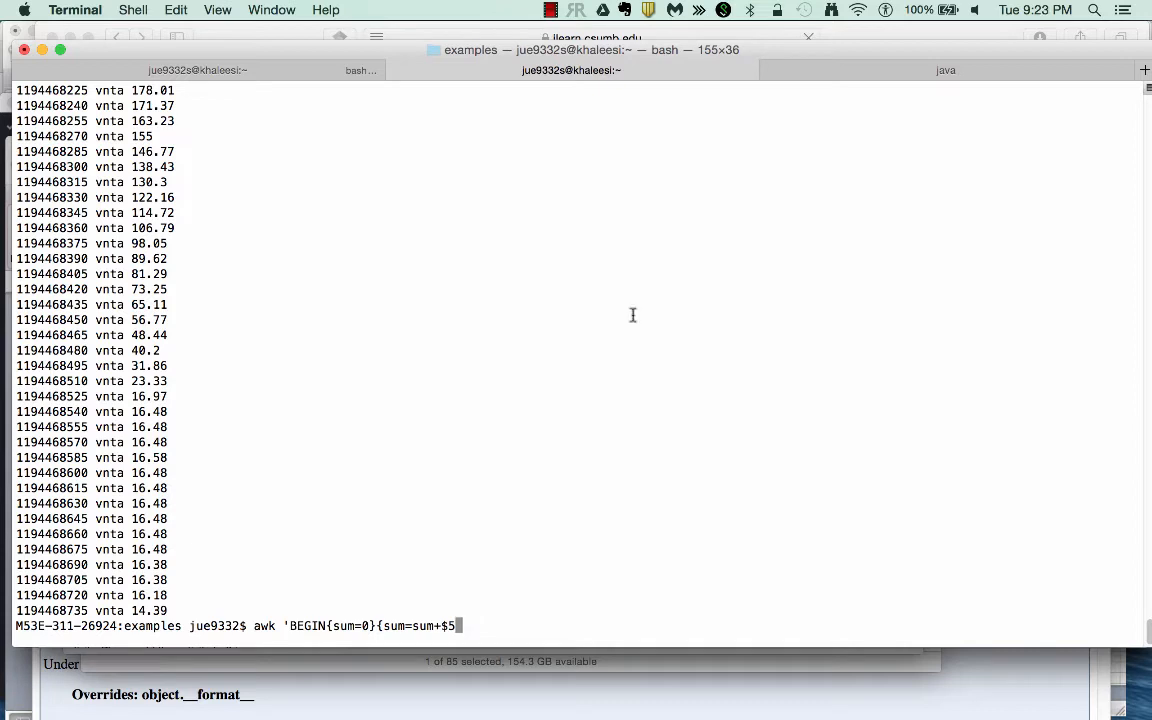
text(;)
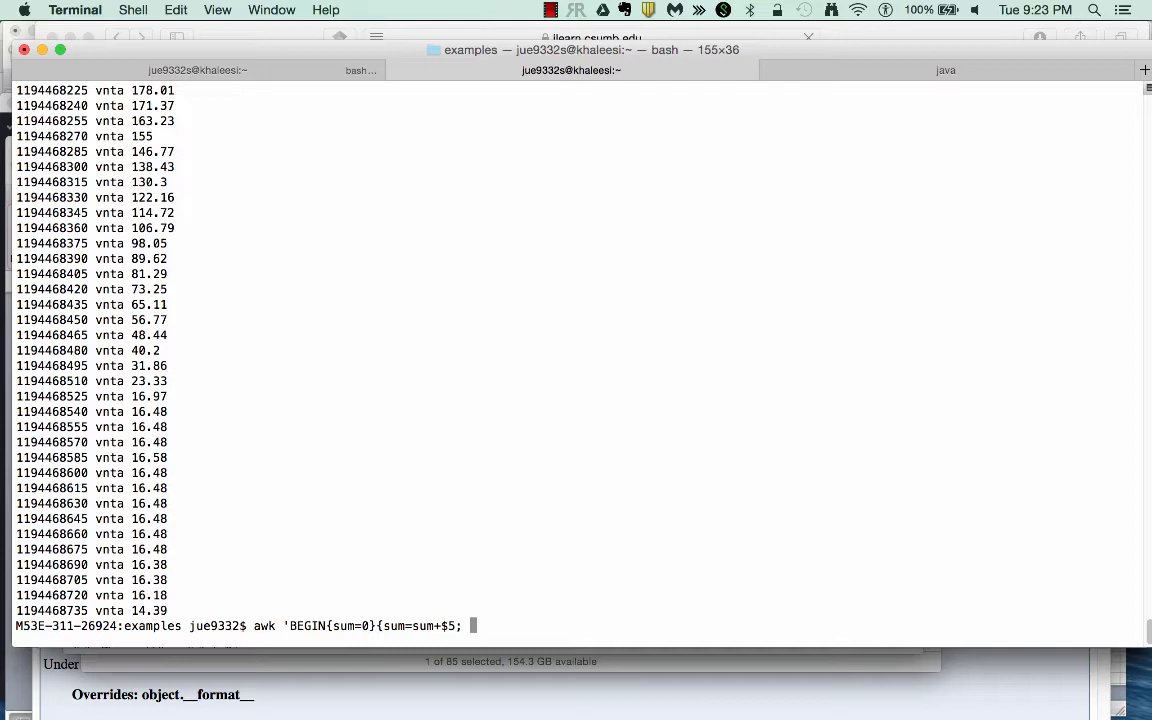
text(pir)
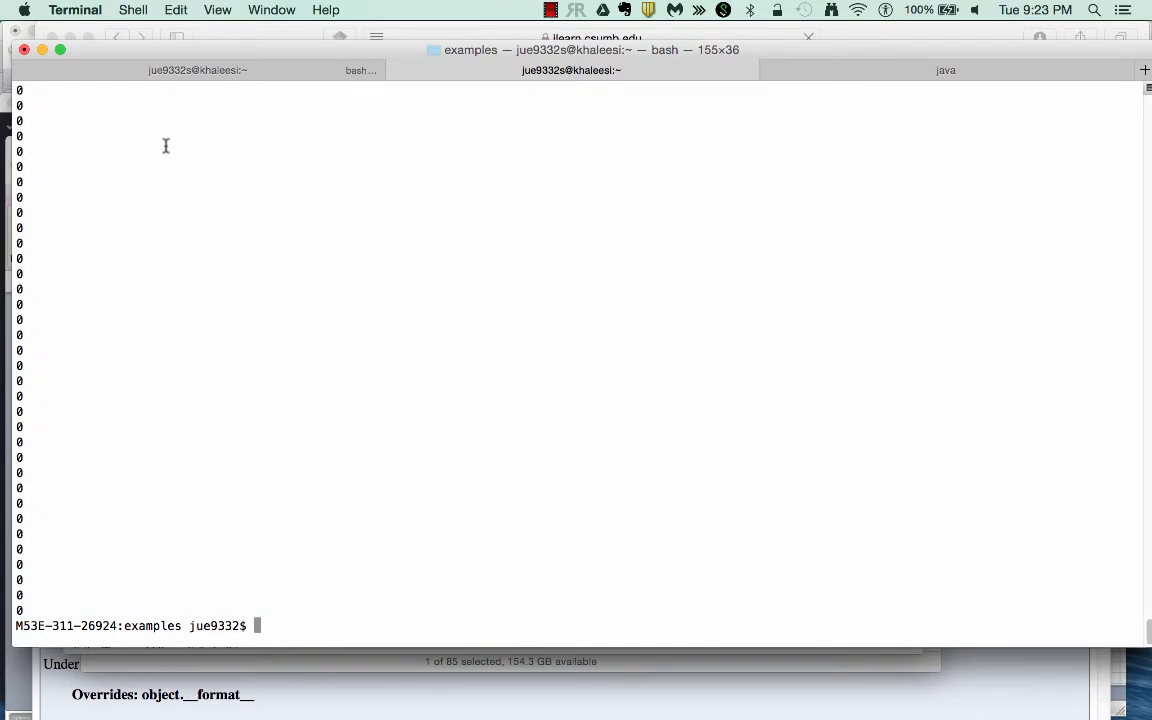
Step: Add -F"," and pipe to head so running depth totals rise from 0 to 201.31
text(awk 'BEGIN{sum=0}{sum=sum+$5; print sum}' ctd.txt)
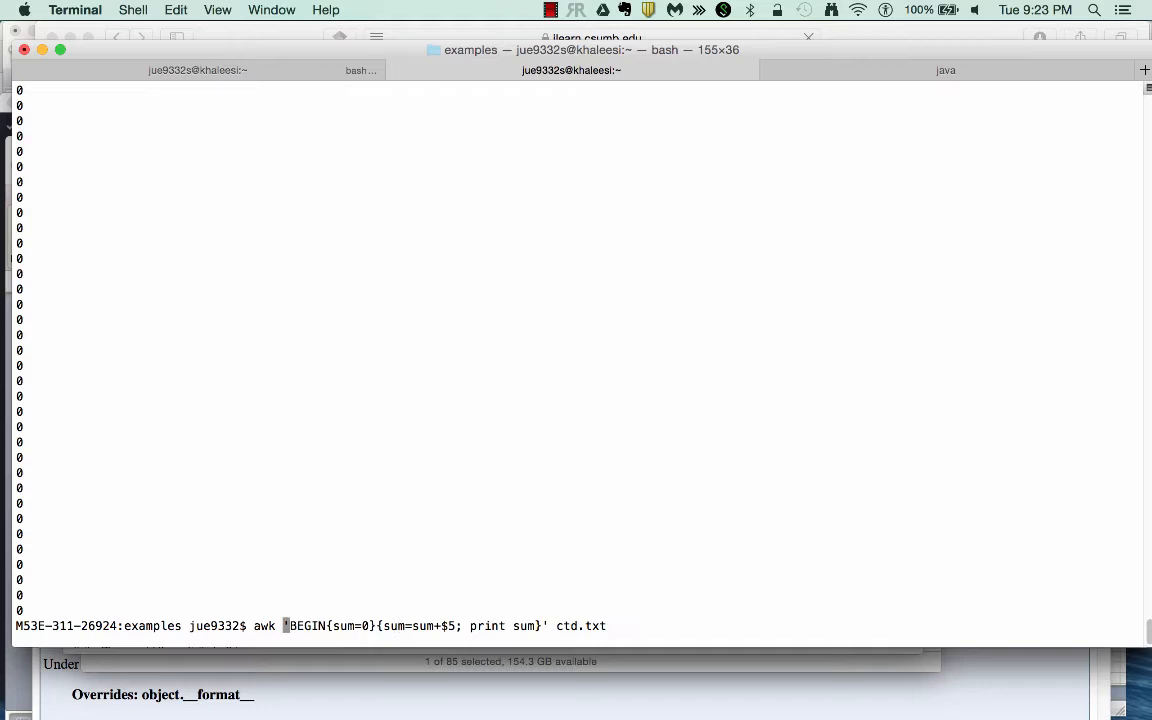
text(-F")
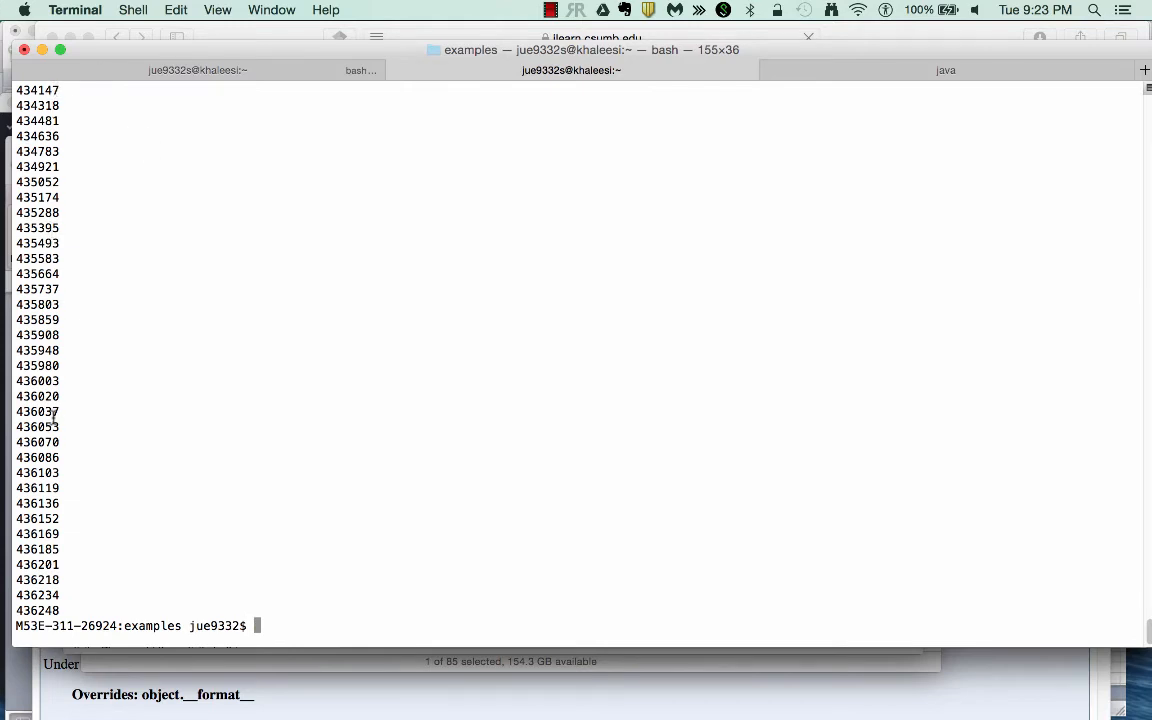
text(awk -F"," 'BEGIN{sum=0}{sum=sum+$5; print sum}' ctd.txt)
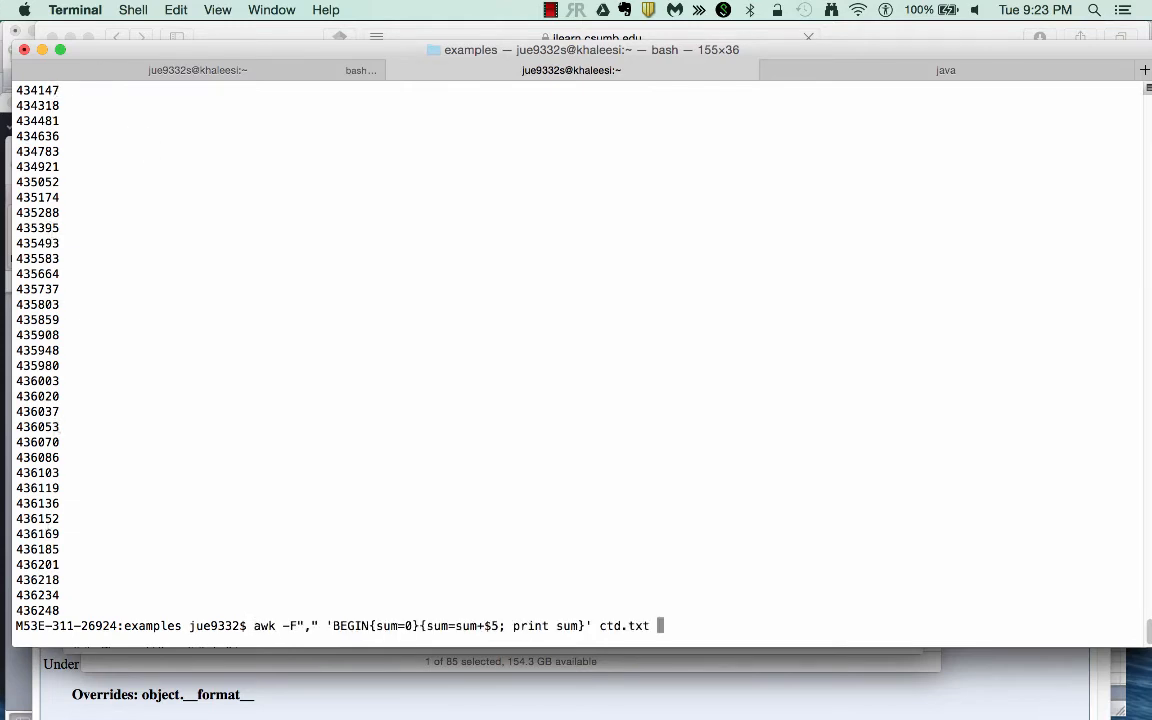
text(| head)
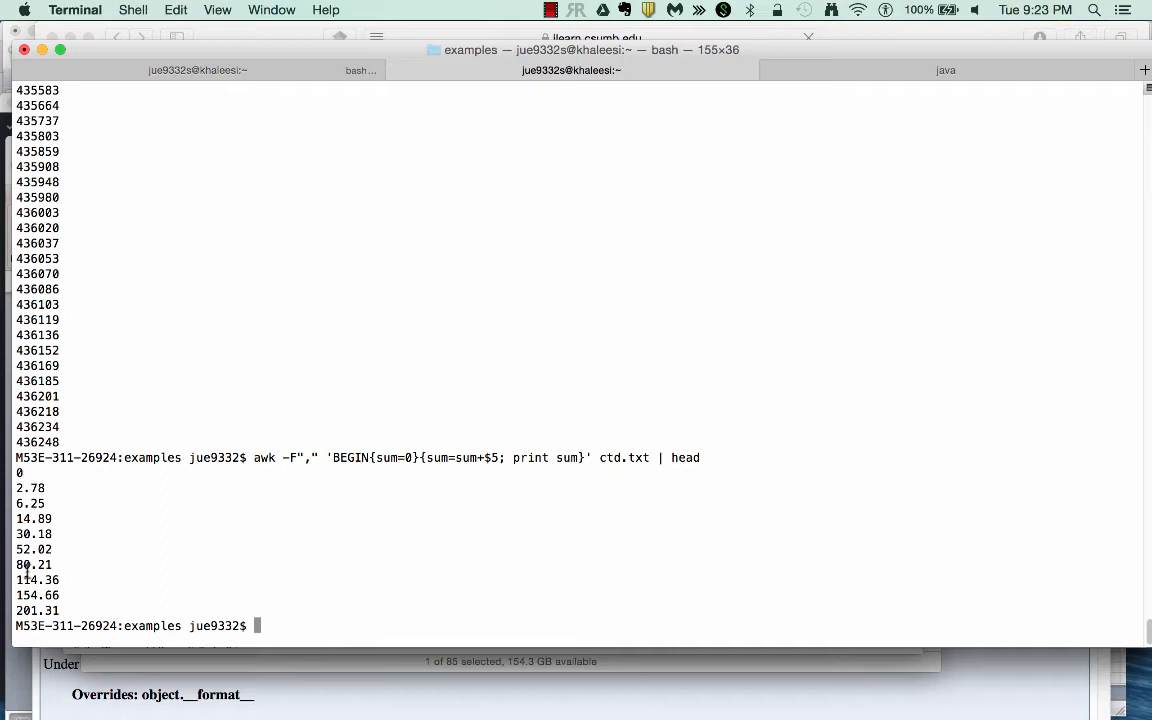
mouse_move(106, 593)
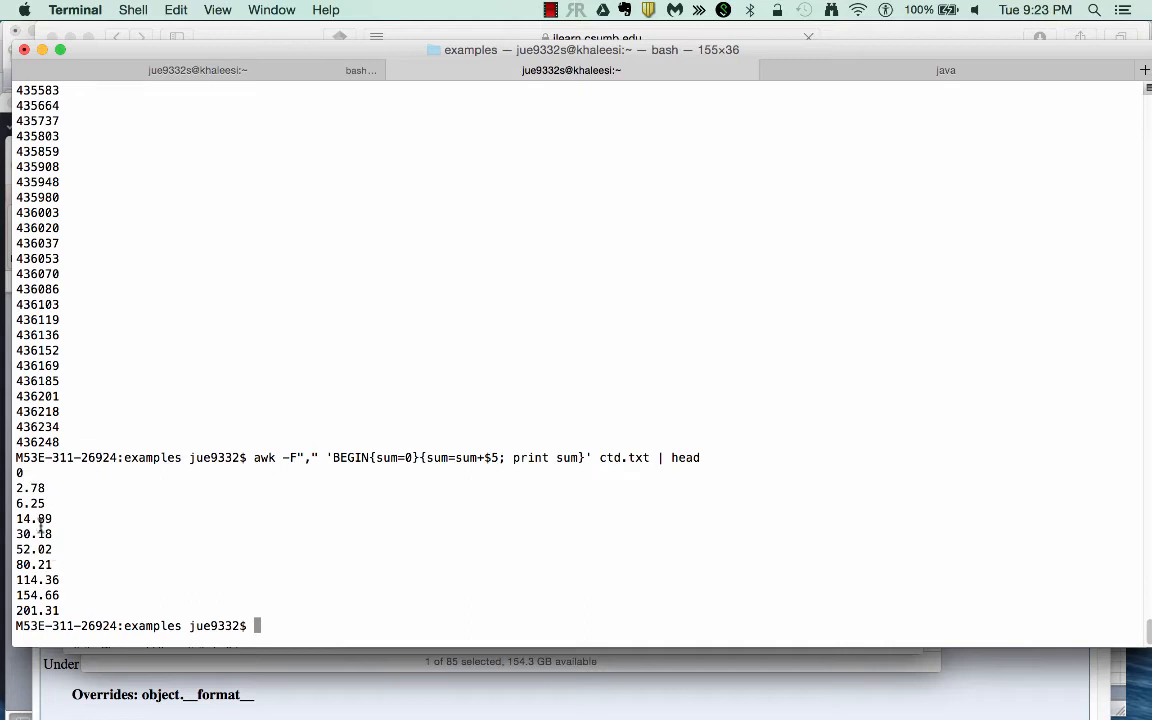
mouse_move(497, 485)
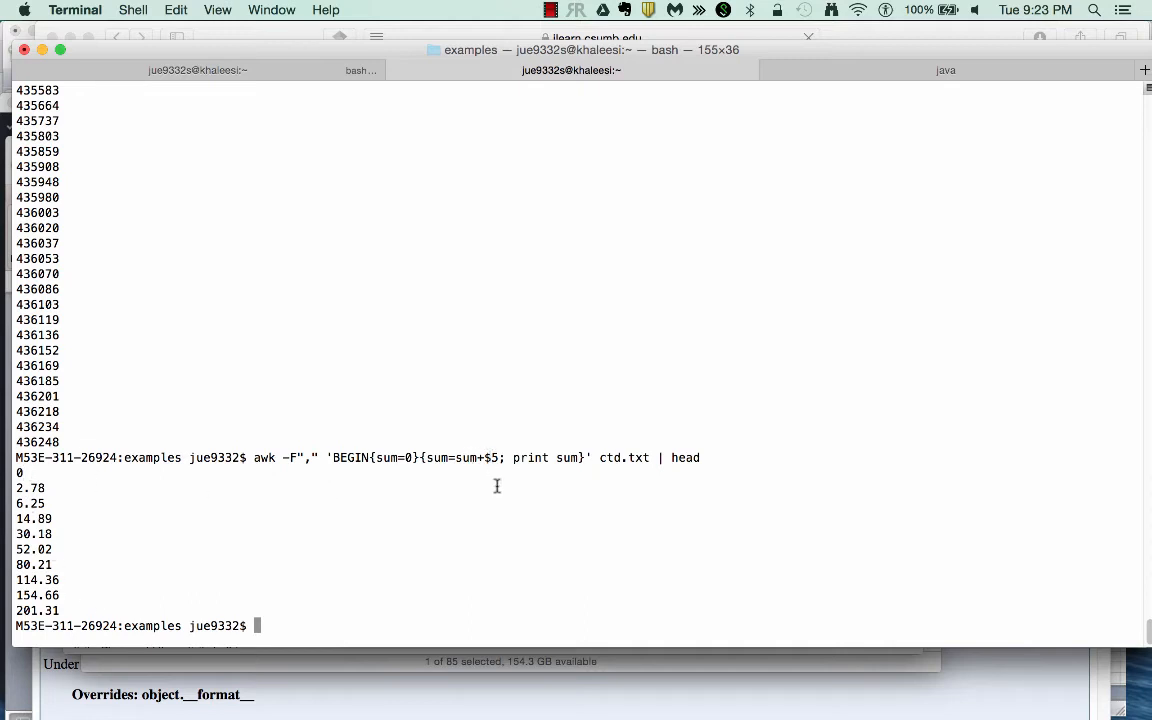
Step: Rerun head ctd.txt, then add counter=counter+1 and print sum, counter for ten lines
text(head ctd.txt)
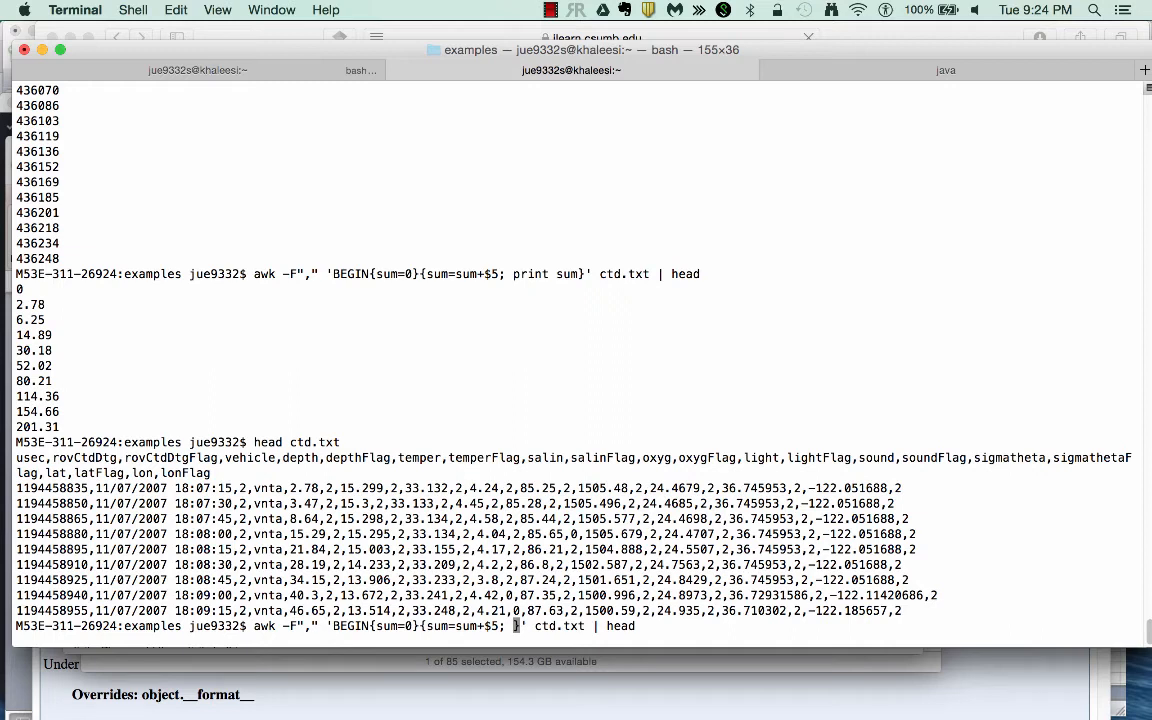
text(counter=0)
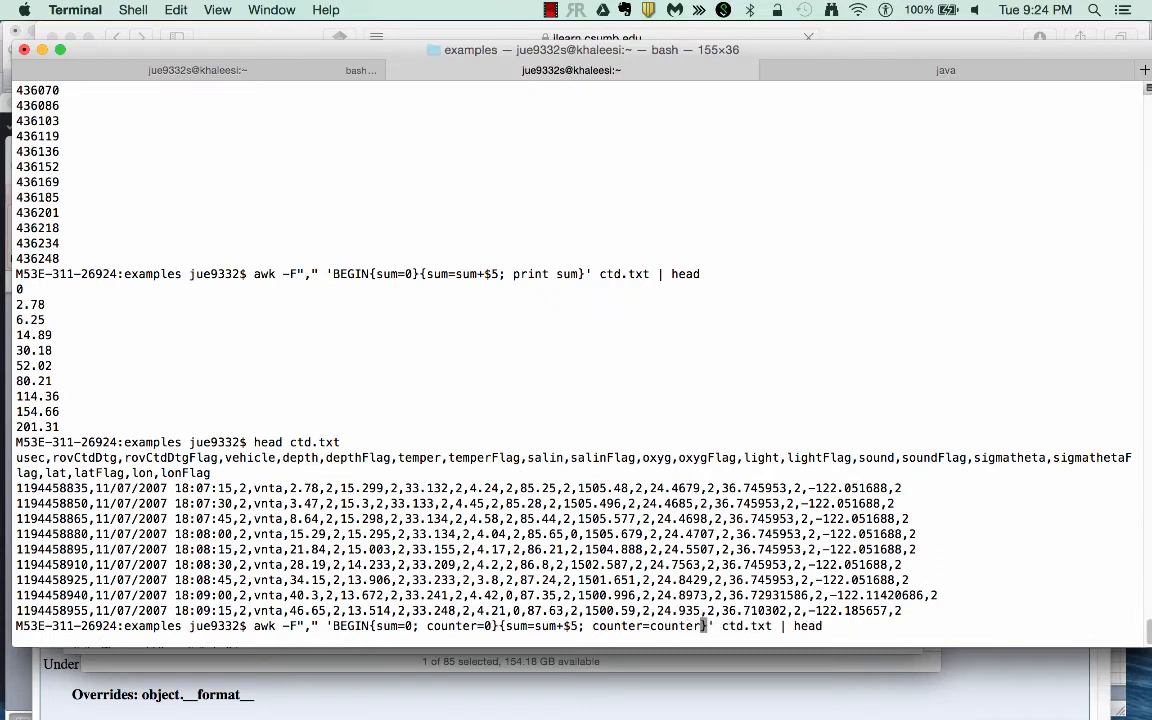
text(1)
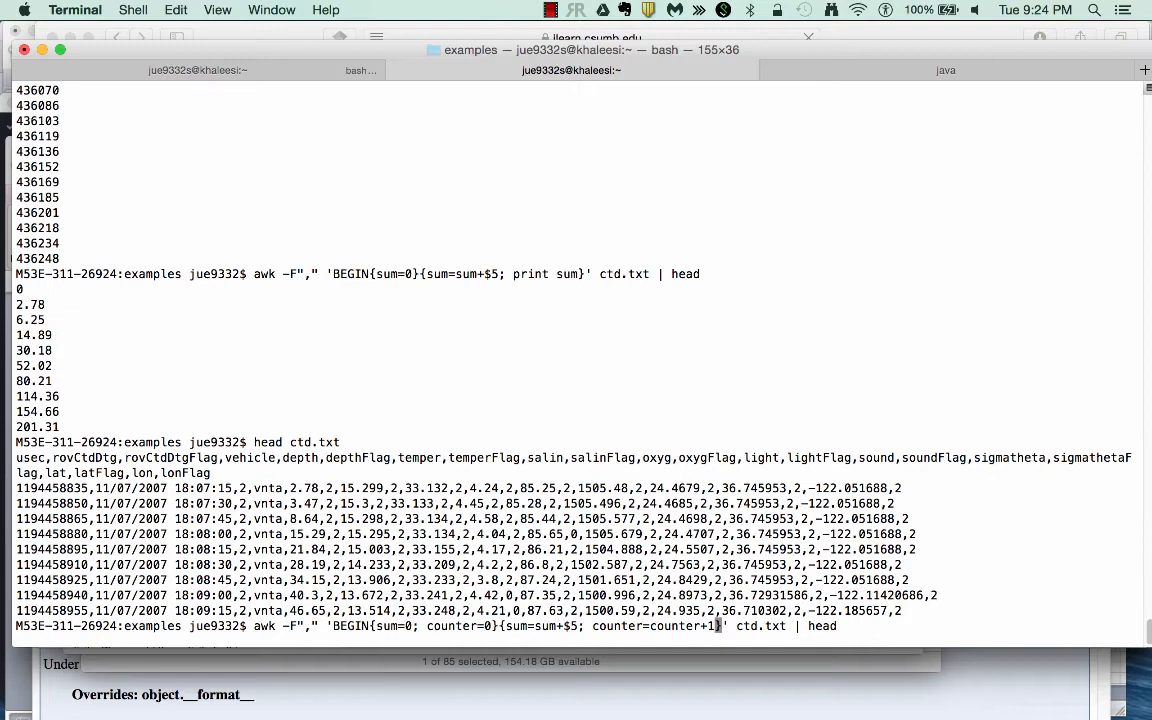
text(')
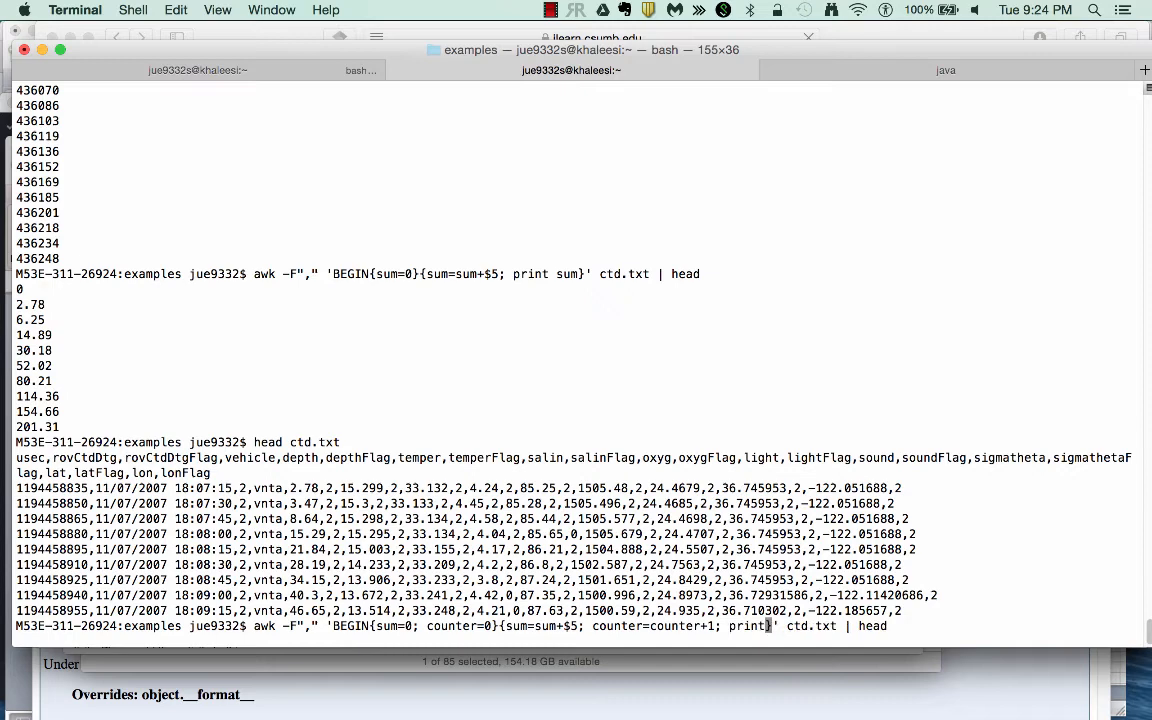
text(sum, coun)
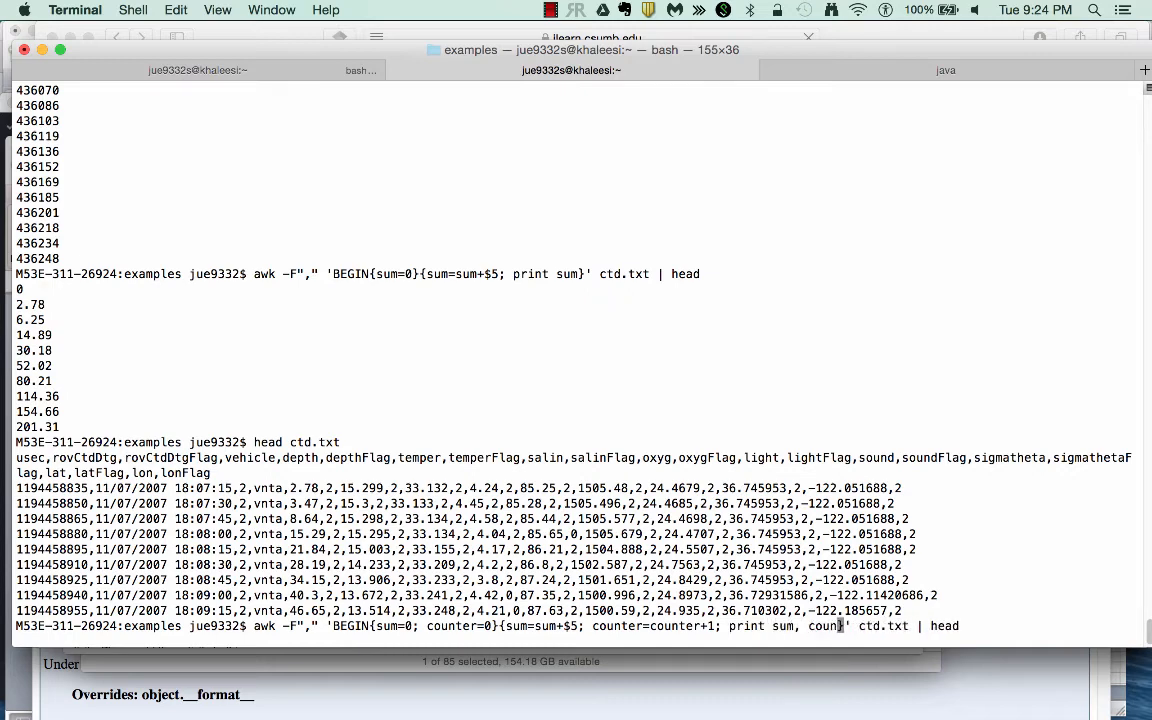
text(ter})
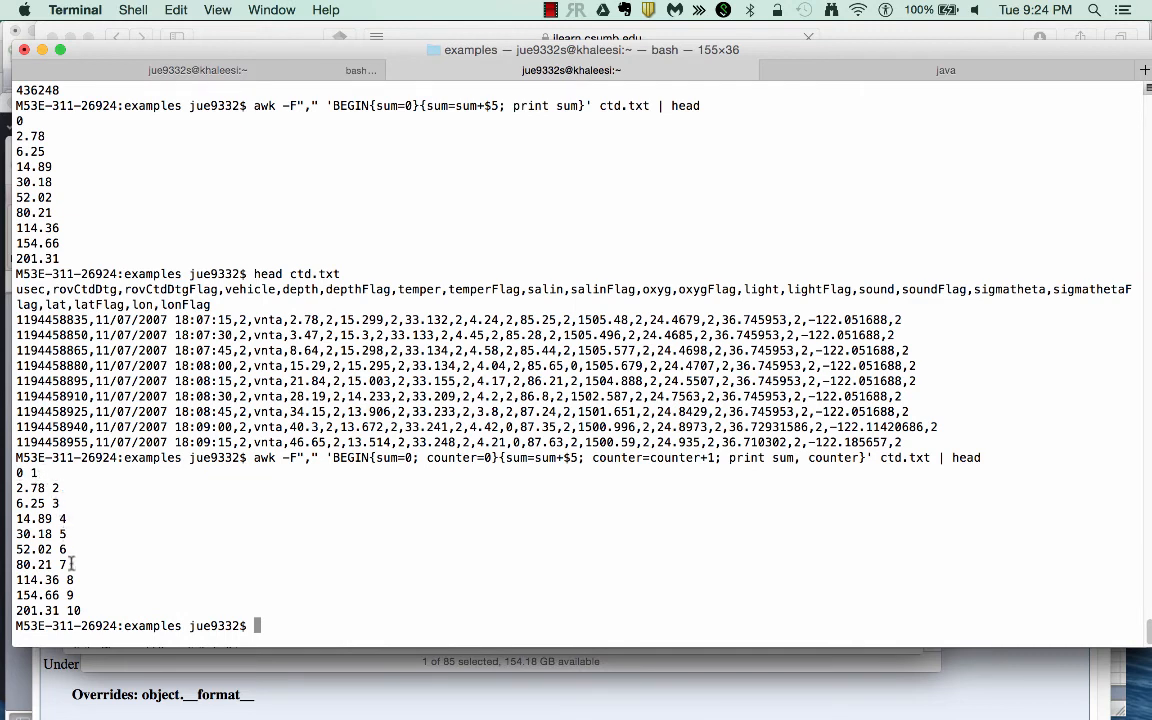
mouse_move(236, 589)
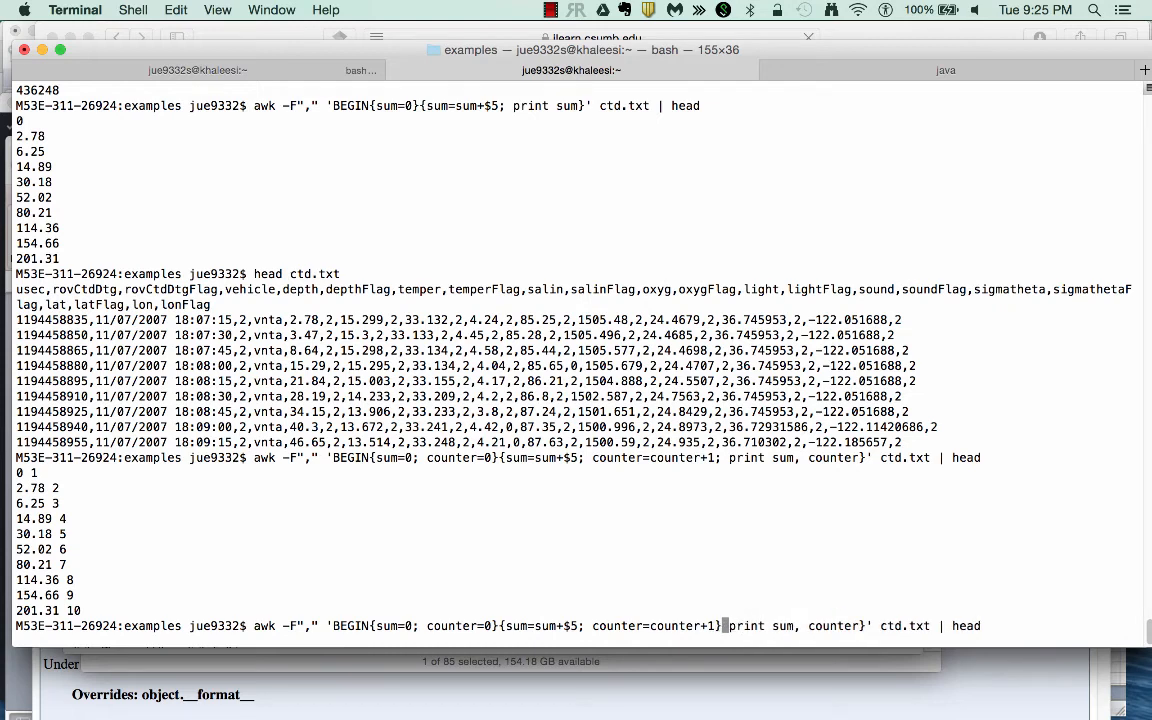
Step: Replace the print with END{print sum/counter}, giving average depth 658.986
text(END{)
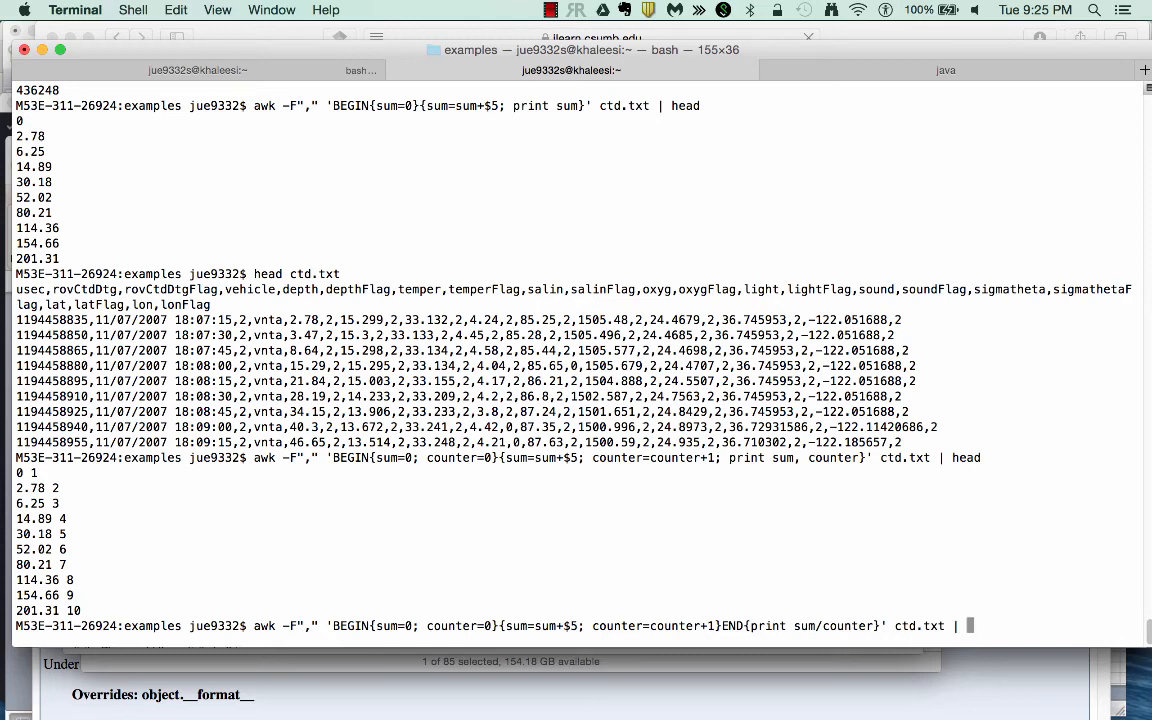
key(Return)
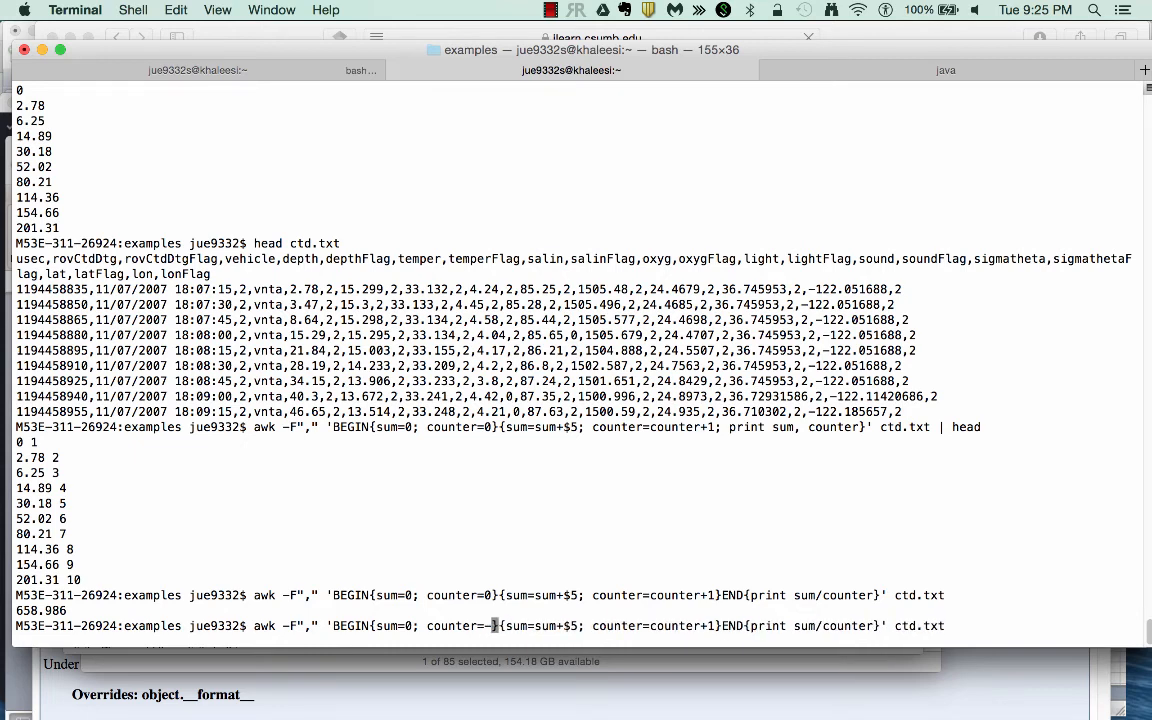
Step: Start counter at -1 for mean depth 659.982, then recall the $7 temperature average command
text(1)
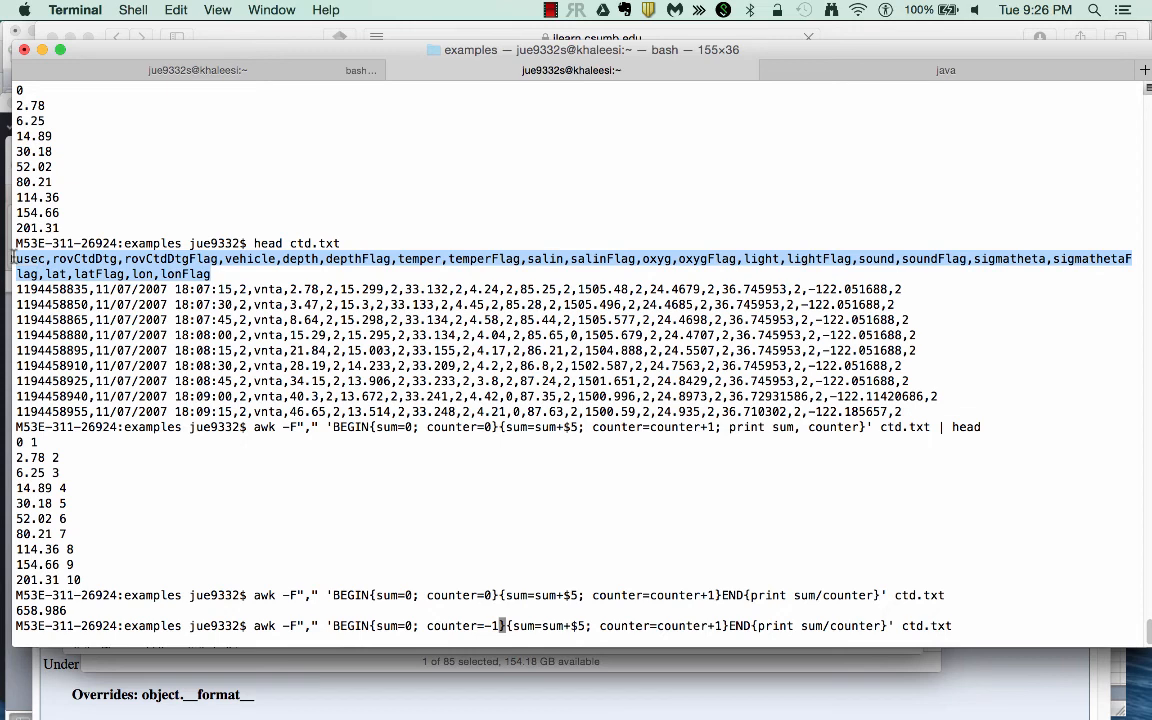
key(enter)
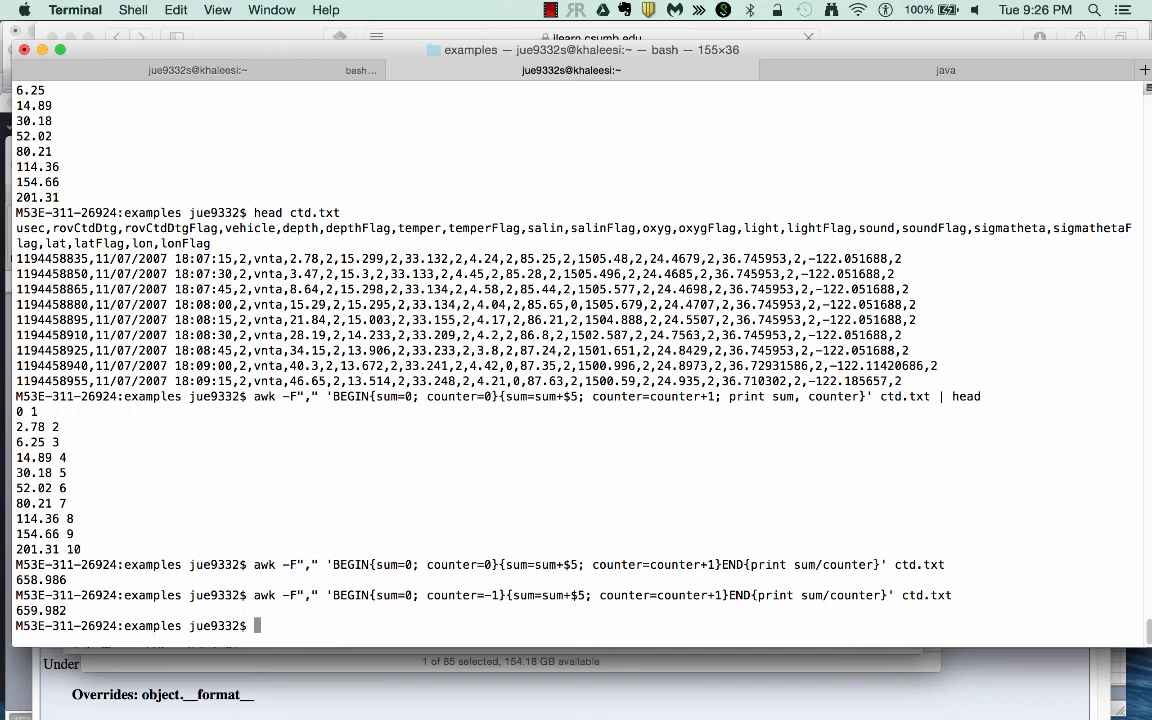
double_click(54, 610)
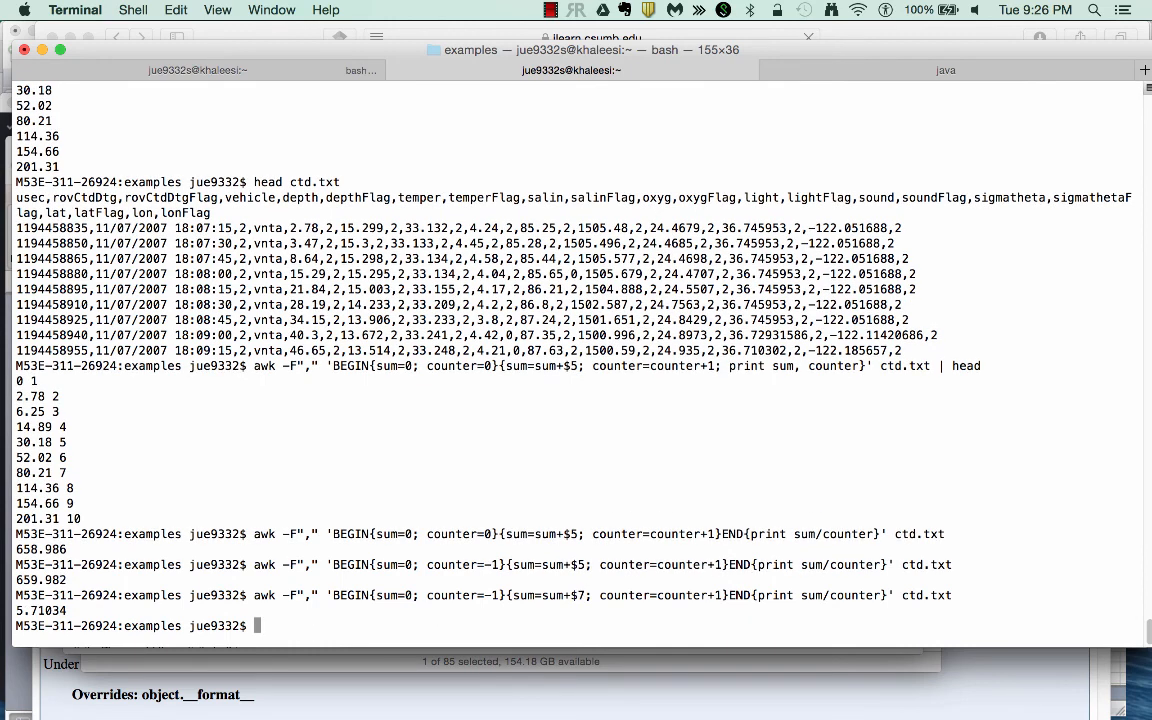
mouse_move(75, 520)
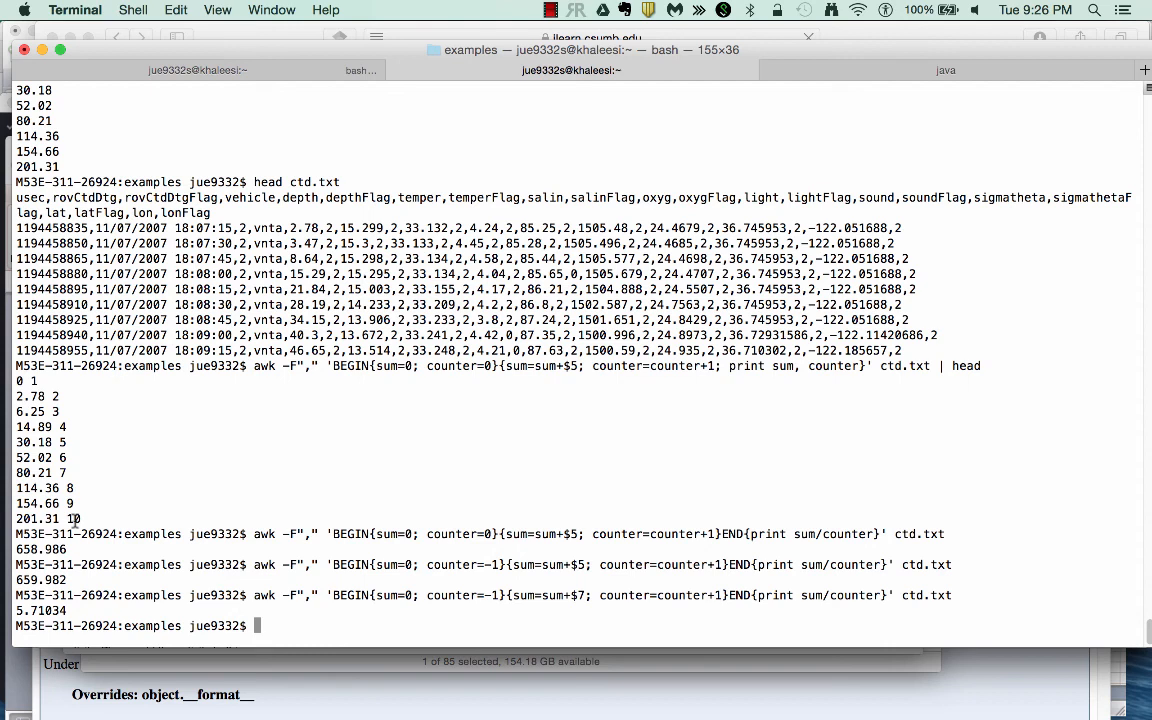
key(Up)
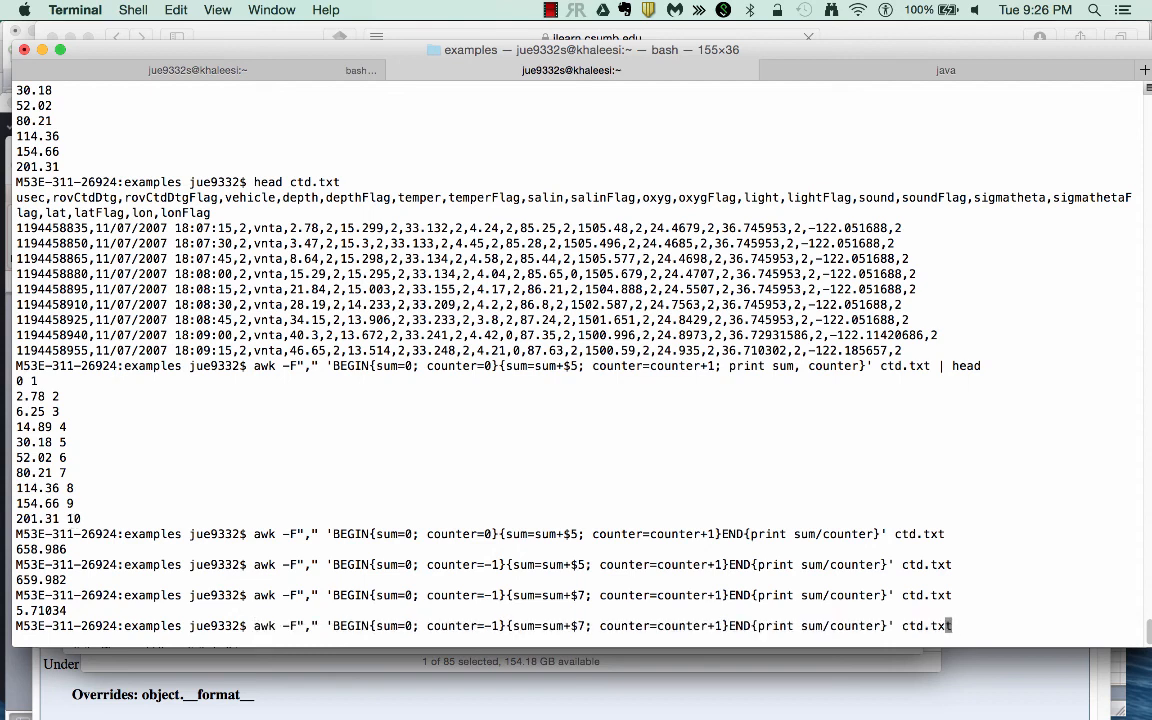